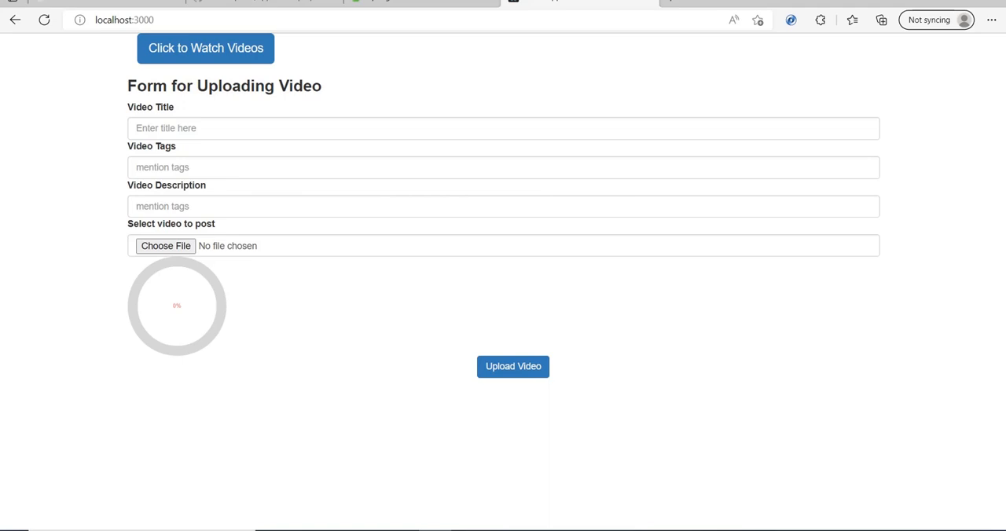
mouse_move(229, 225)
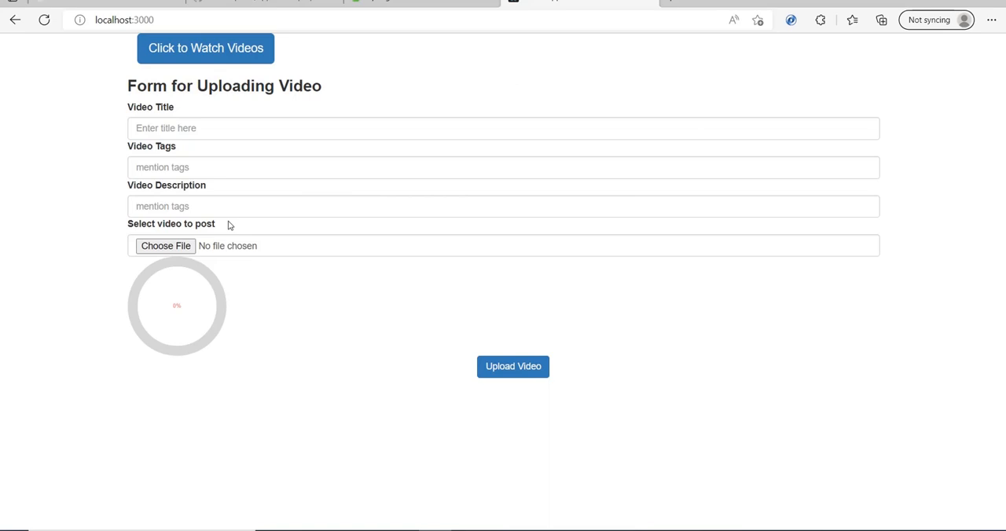
Step: Fill the title 'test demo', tags '#test drive' and a 'full stack application' description
left_click(503, 128)
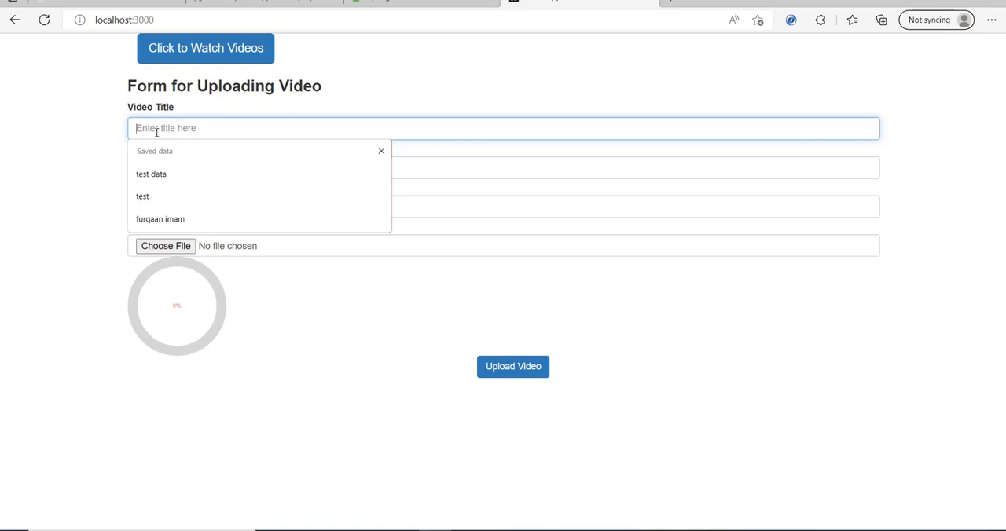
type("test demo")
left_click(503, 206)
type("this is spring boot and react js full")
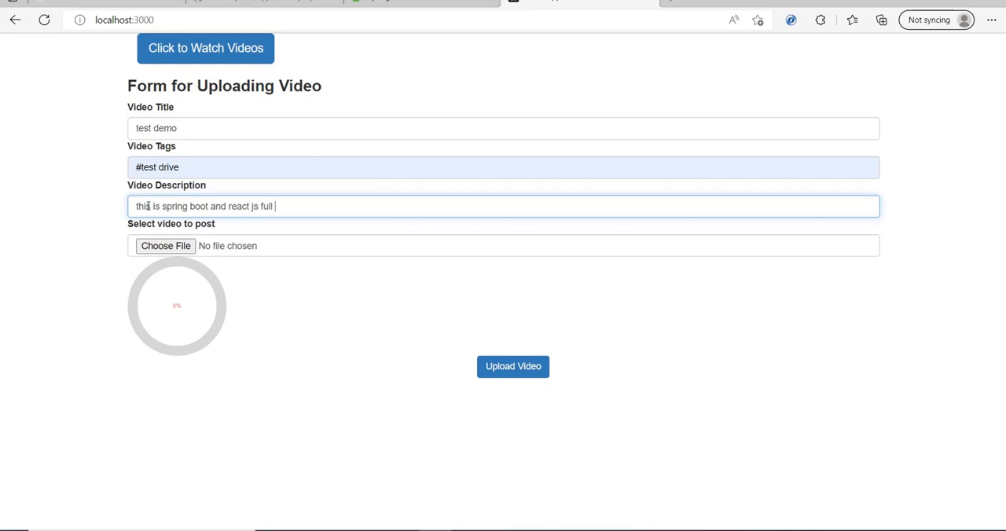
type("stack a")
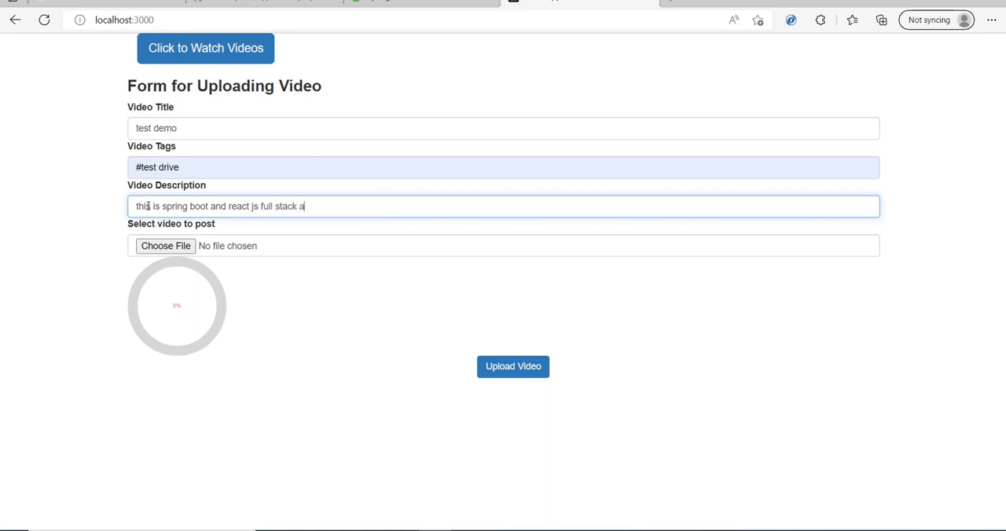
type("pplication")
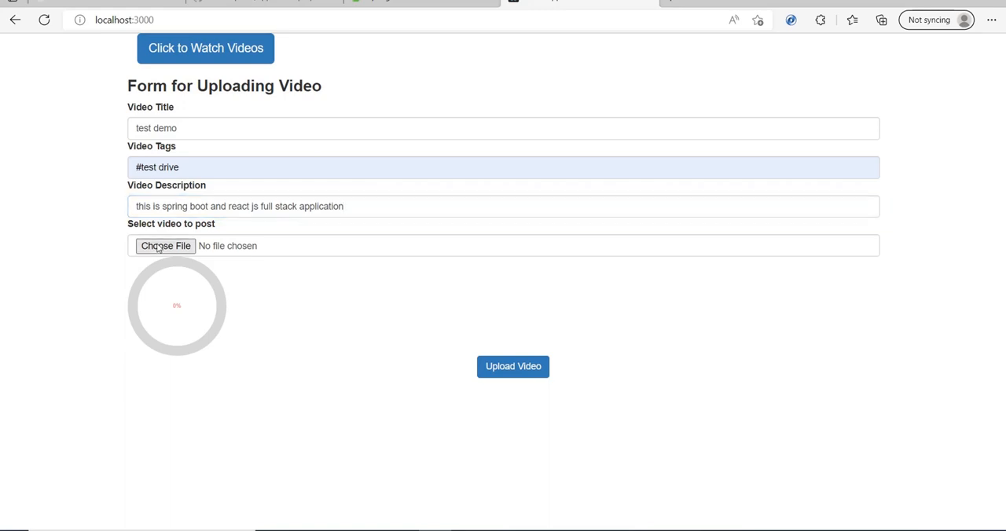
Step: Attach the Love Romantic Song Whatsapp Status mp4 from Downloads
left_click(166, 246)
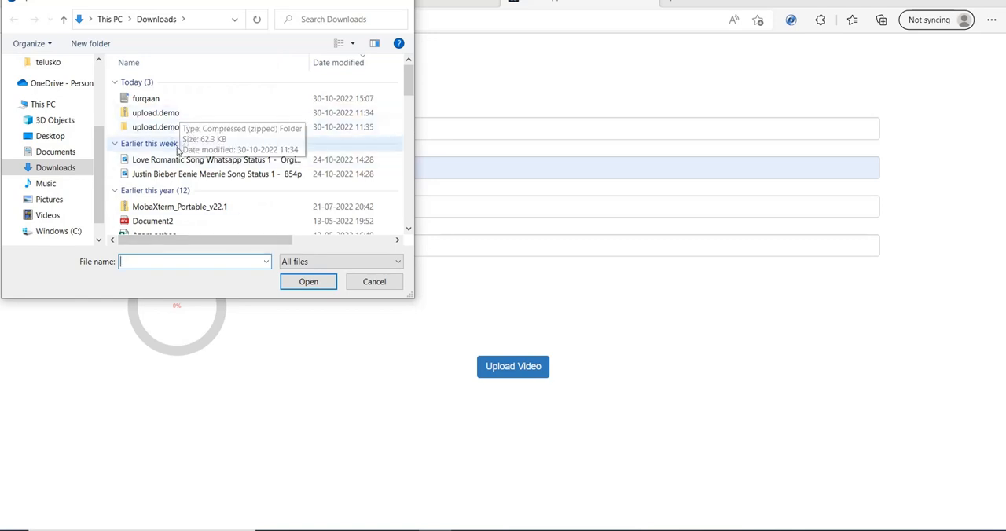
left_click(216, 160)
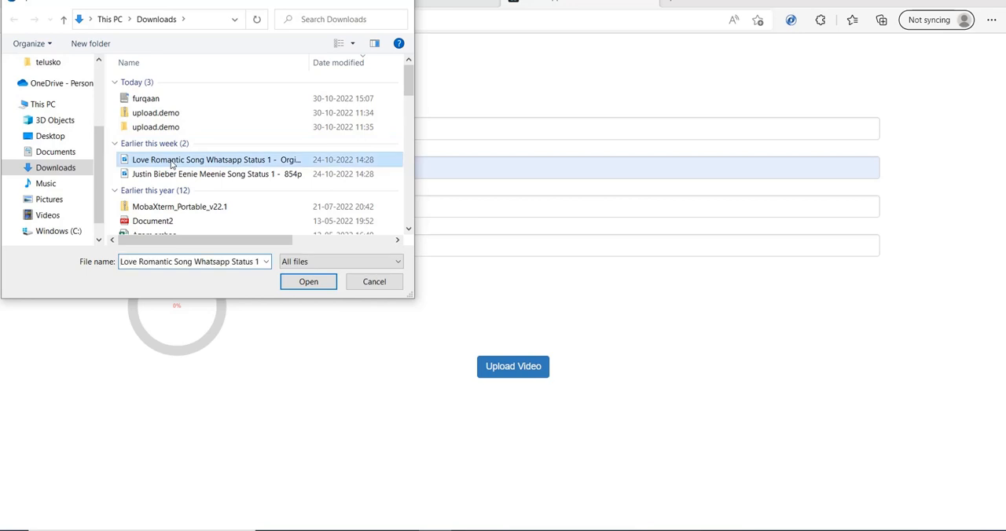
left_click(308, 282)
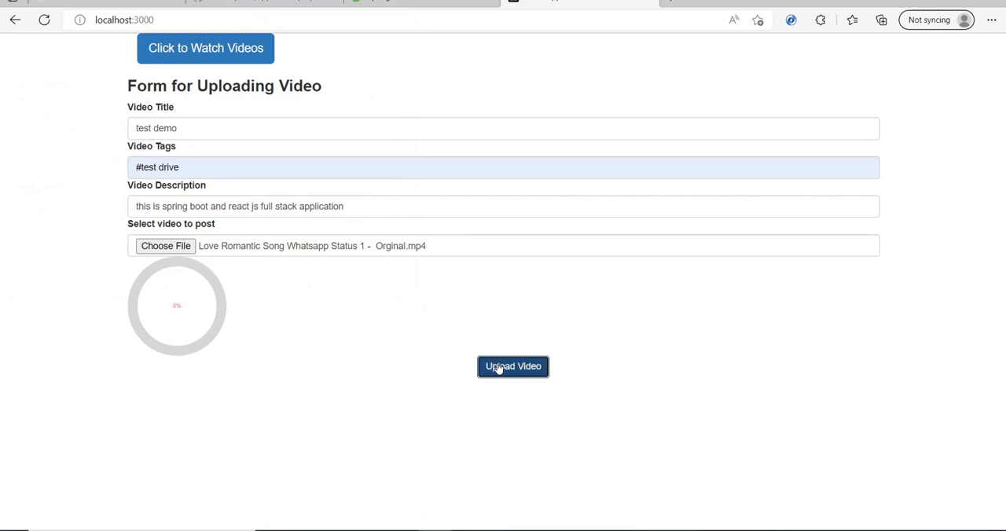
Step: Upload the video to 100% and dismiss the uploading alert
left_click(513, 366)
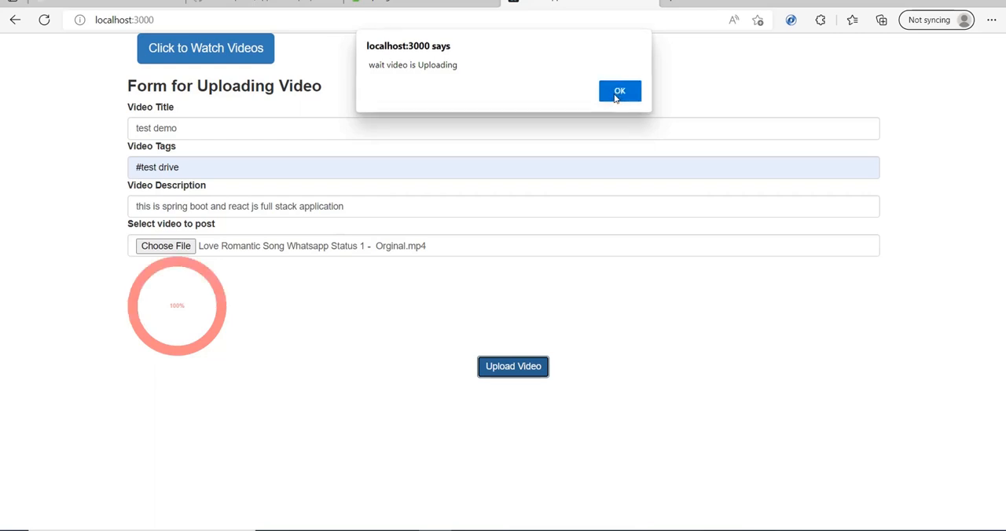
left_click(620, 90)
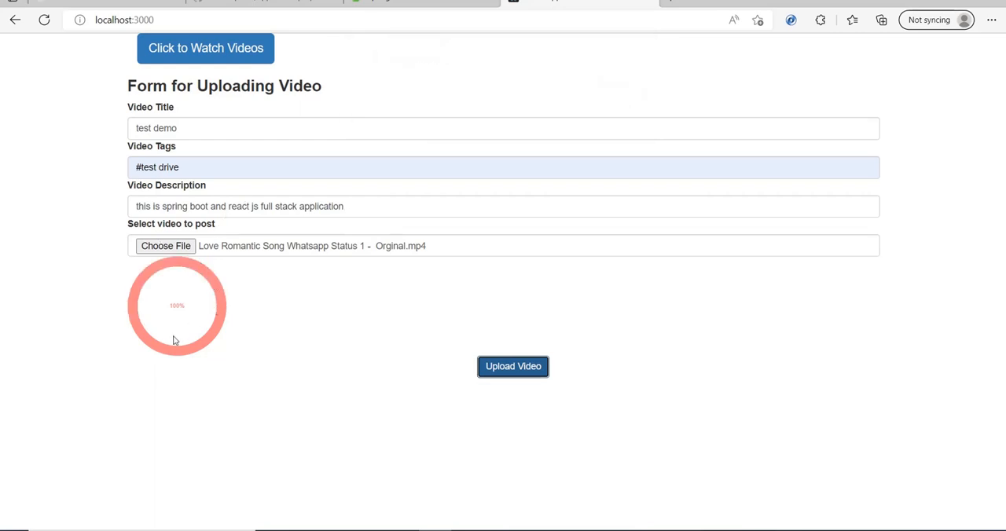
mouse_move(167, 335)
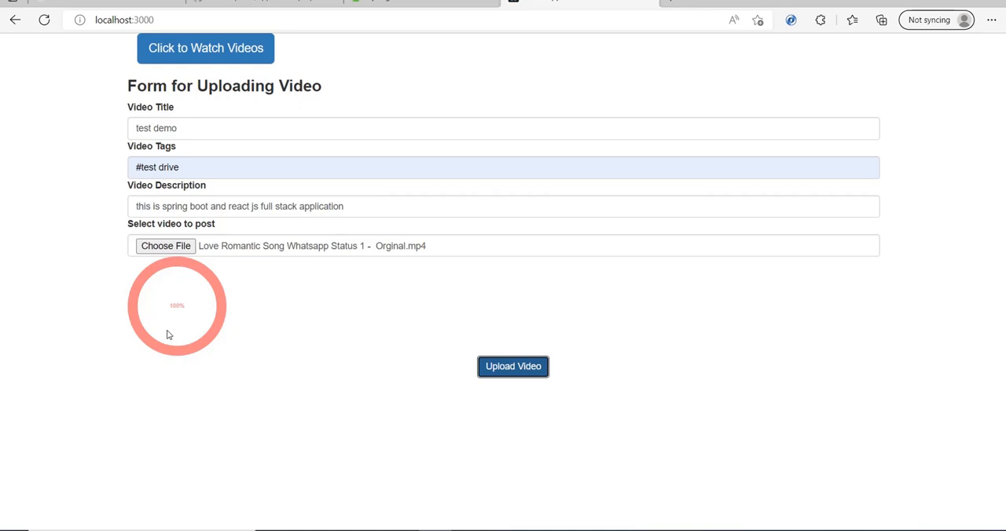
mouse_move(205, 48)
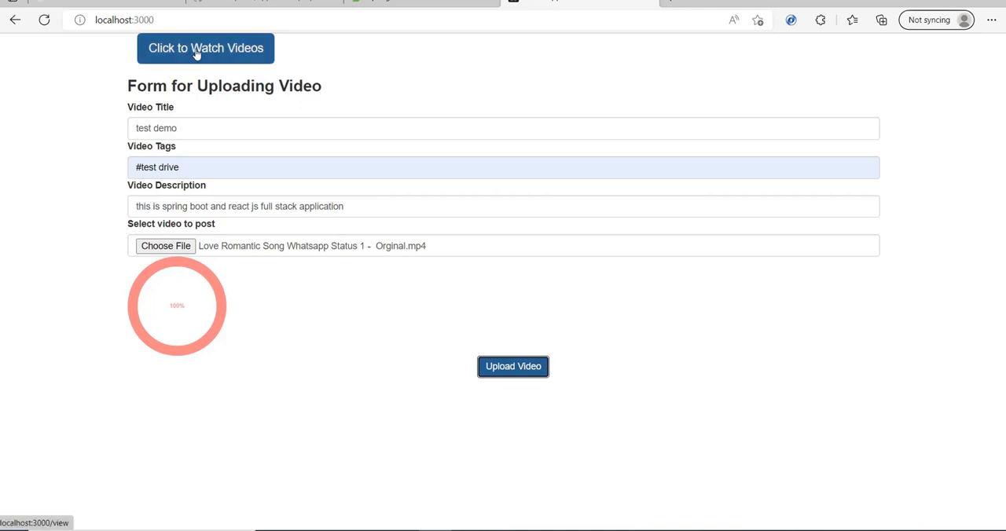
Step: Show the uploaded videos list and expand the test demo video's full description
left_click(512, 366)
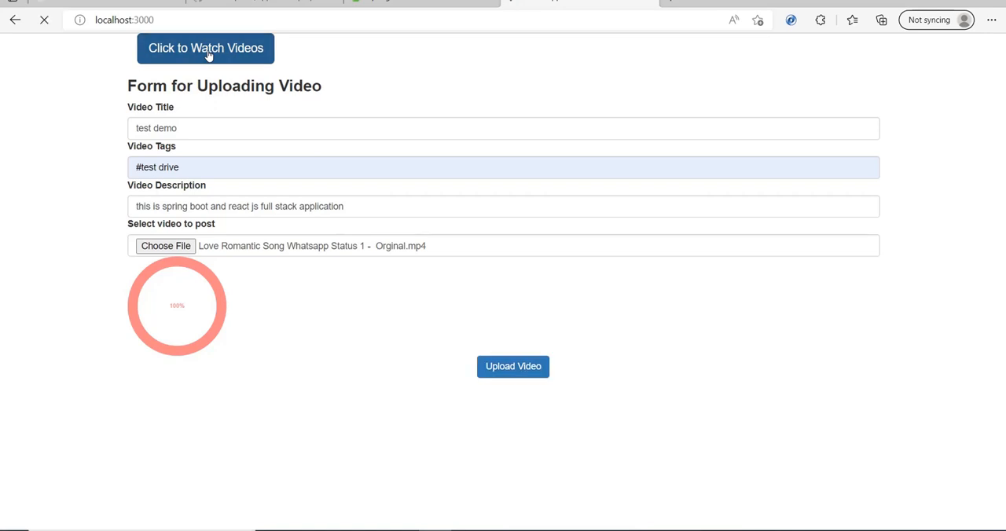
left_click(205, 48)
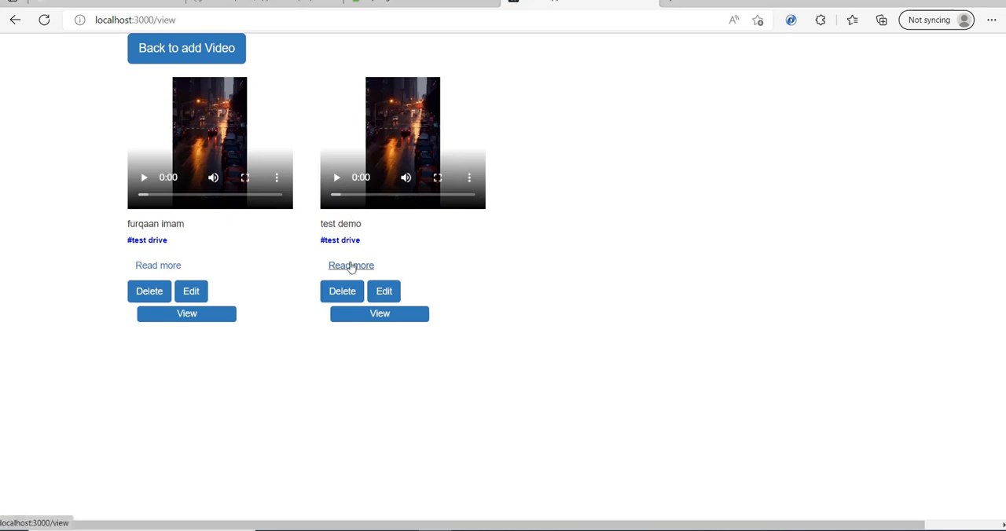
left_click(352, 266)
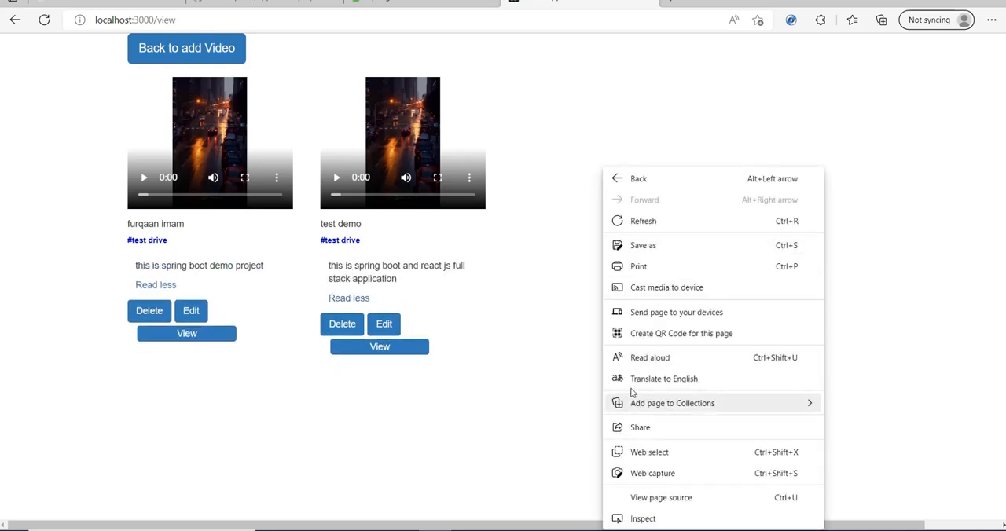
left_click(666, 263)
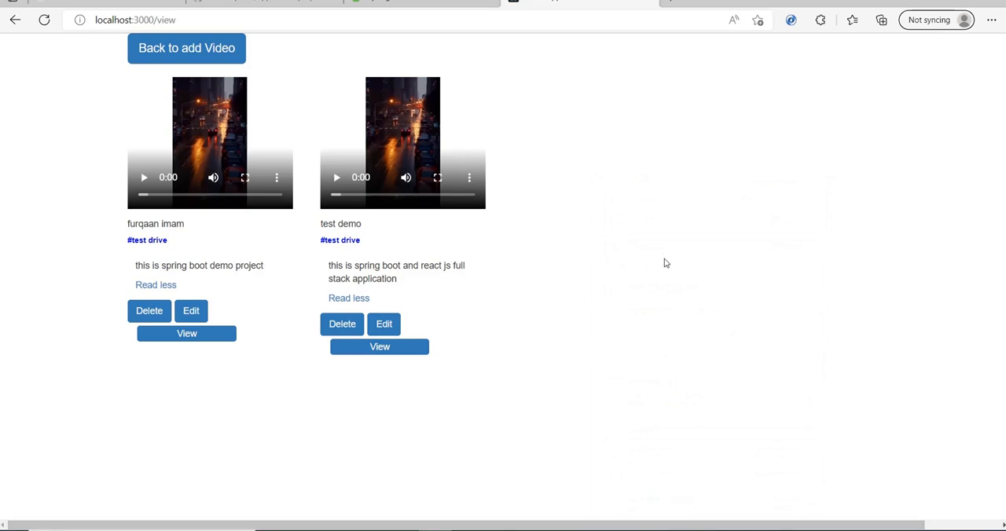
Step: Preview the videos page in DevTools phone-sized device emulation, then leave DevTools
key("F12")
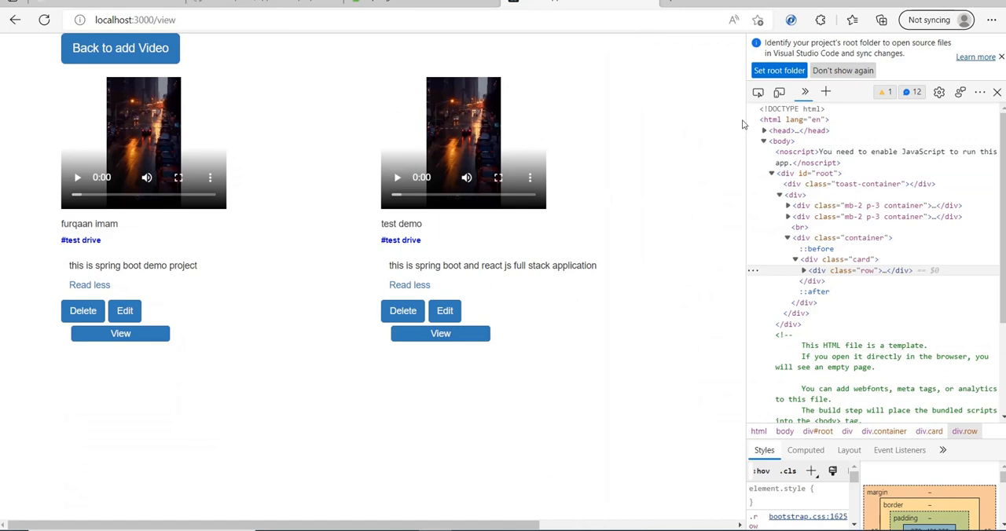
left_click(779, 92)
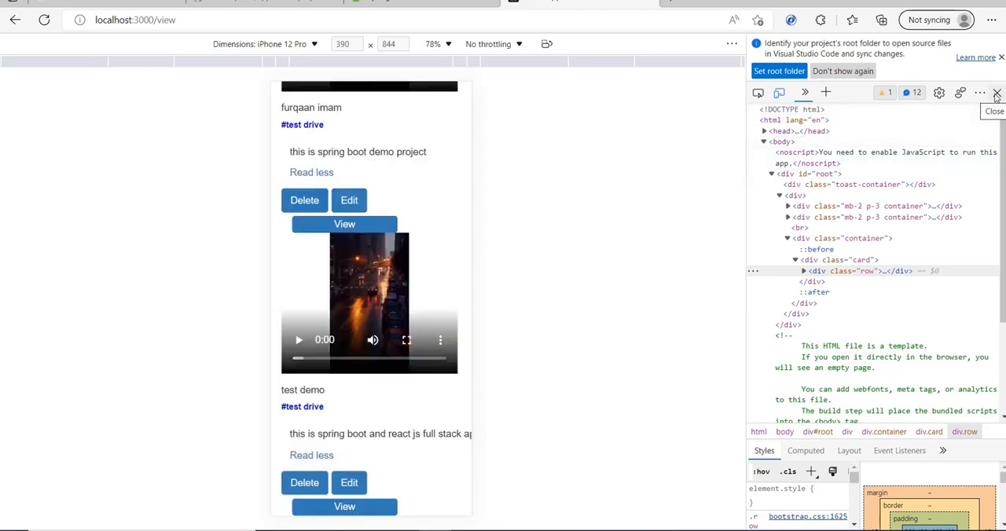
left_click(995, 92)
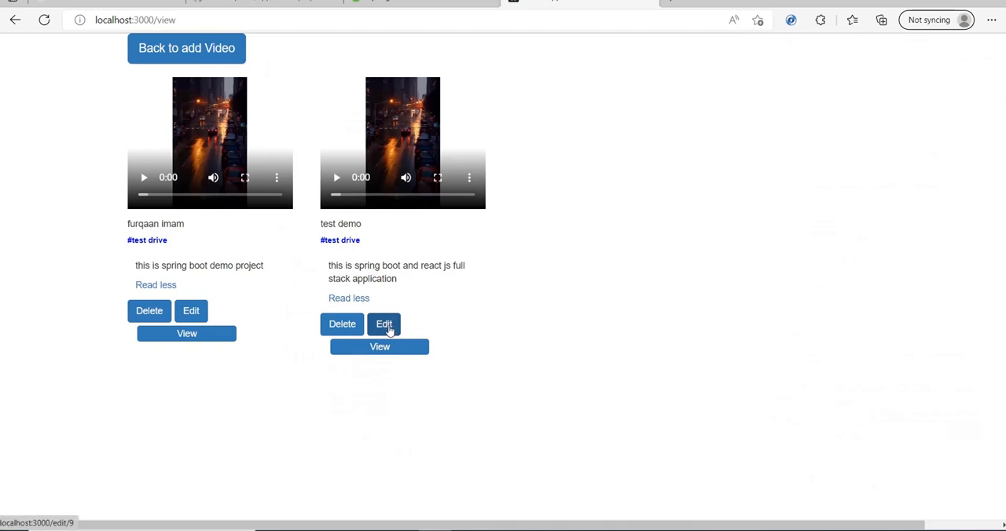
left_click(384, 323)
type("this is edite")
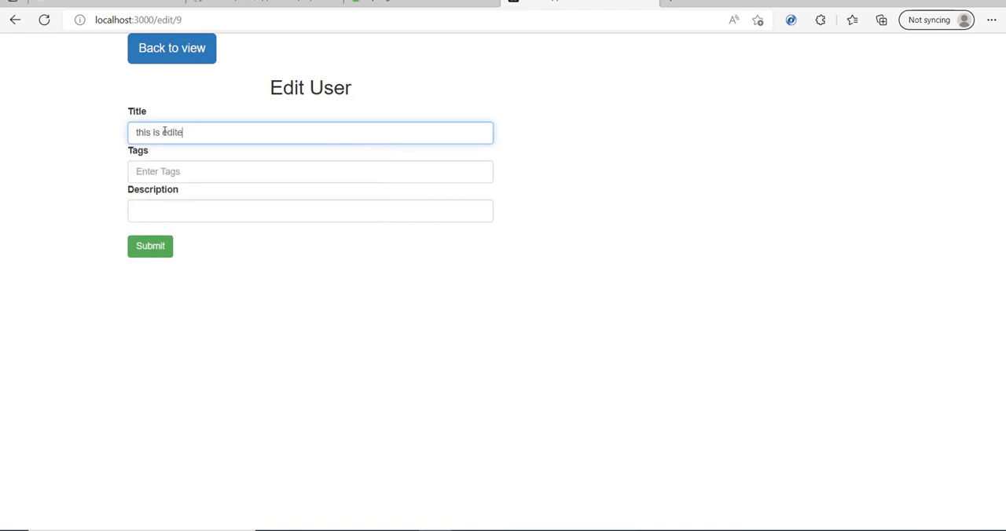
type("d data")
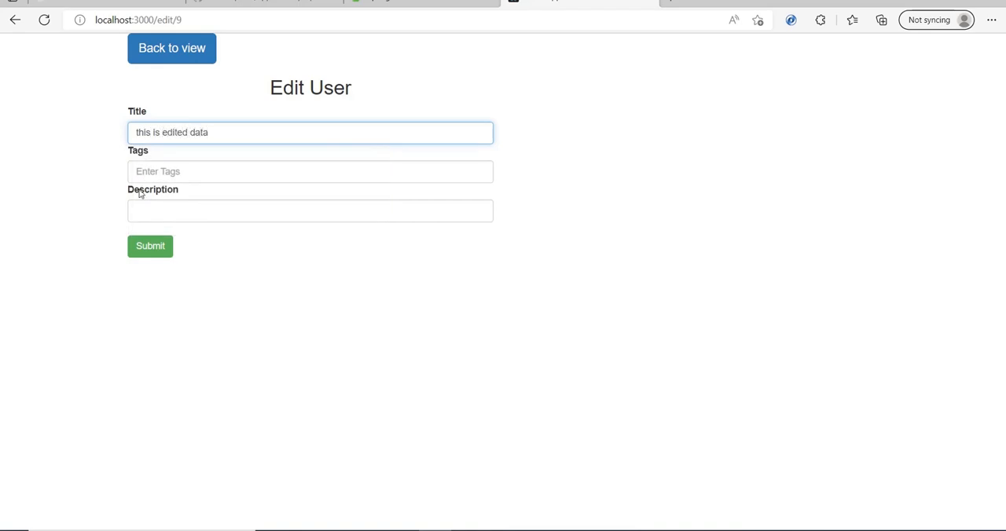
left_click(311, 171)
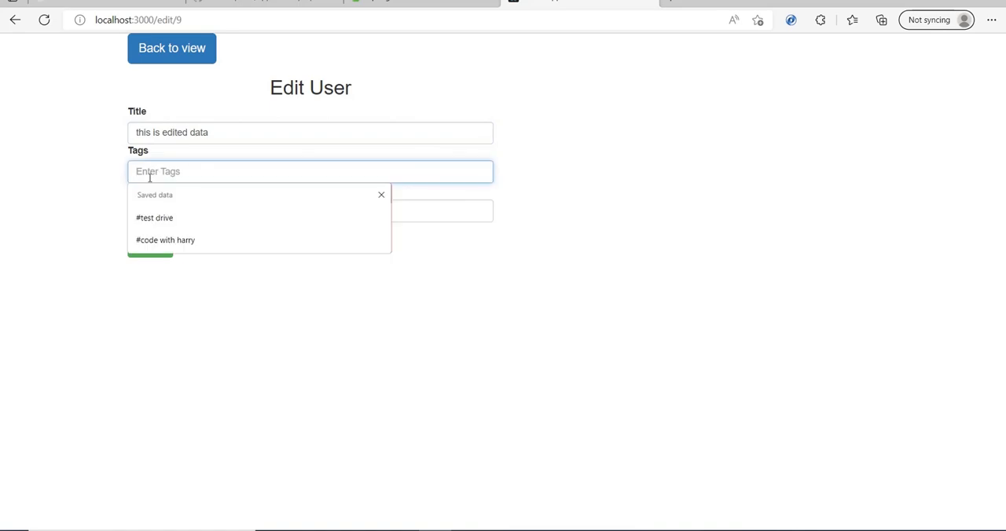
type("#")
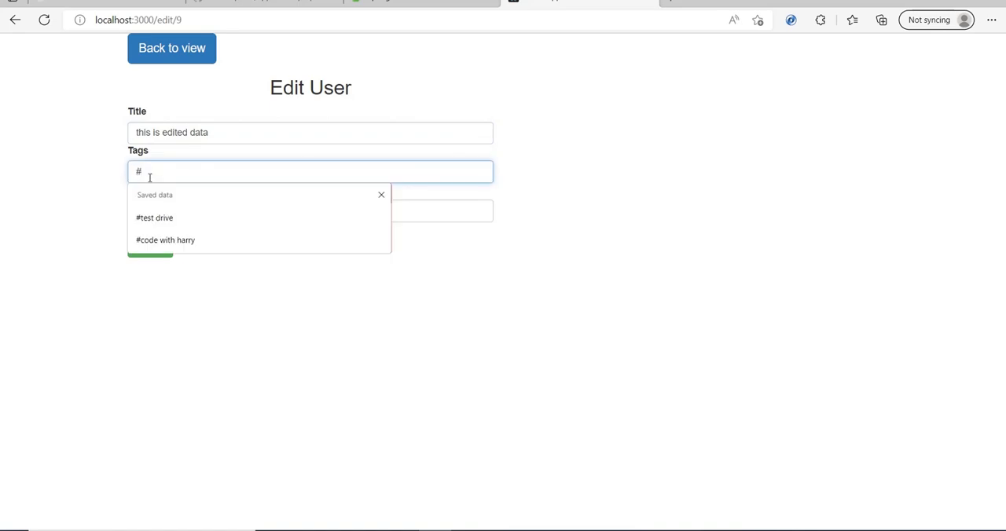
type("furqaan")
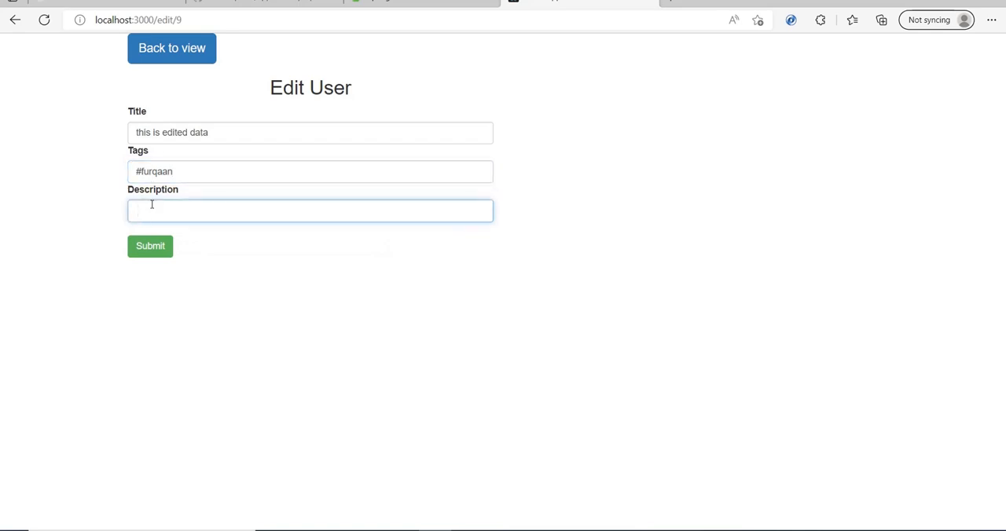
type("hi")
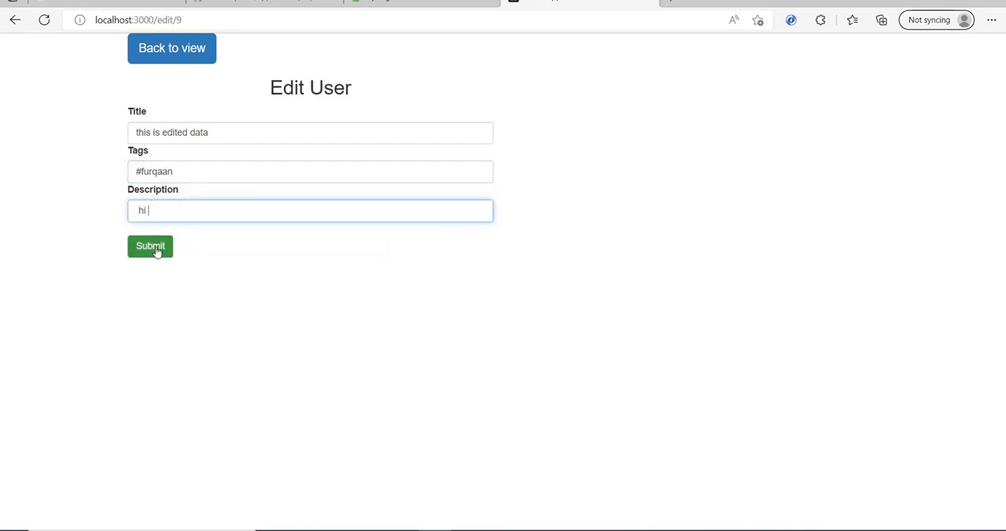
left_click(150, 246)
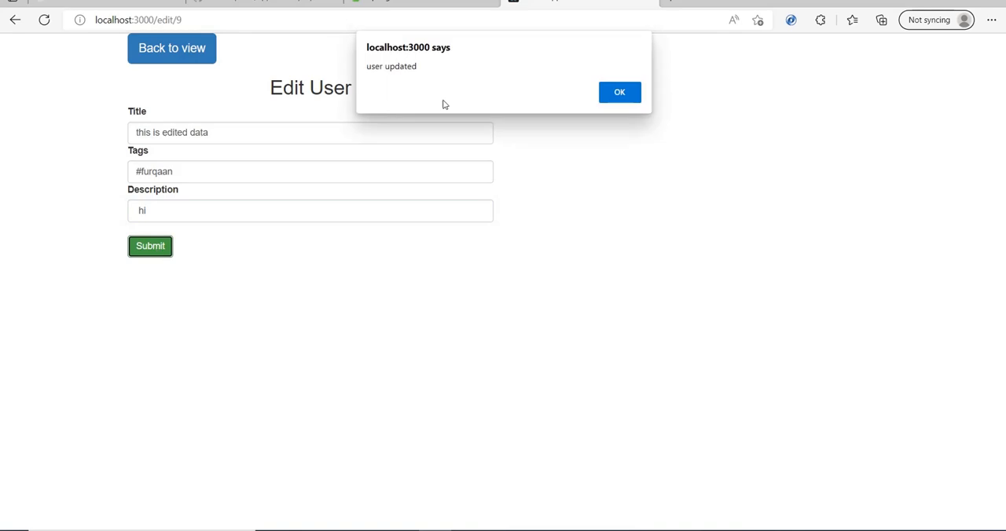
left_click(619, 92)
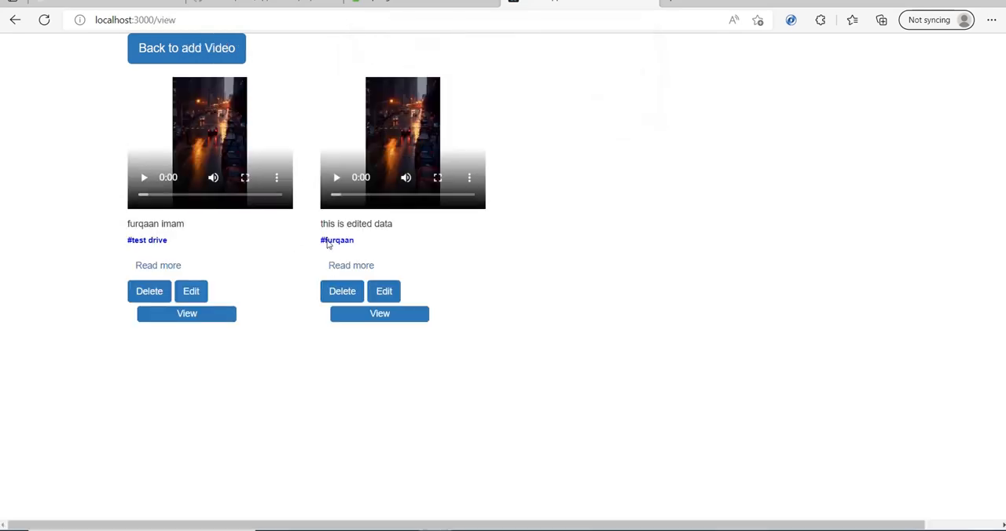
mouse_move(397, 238)
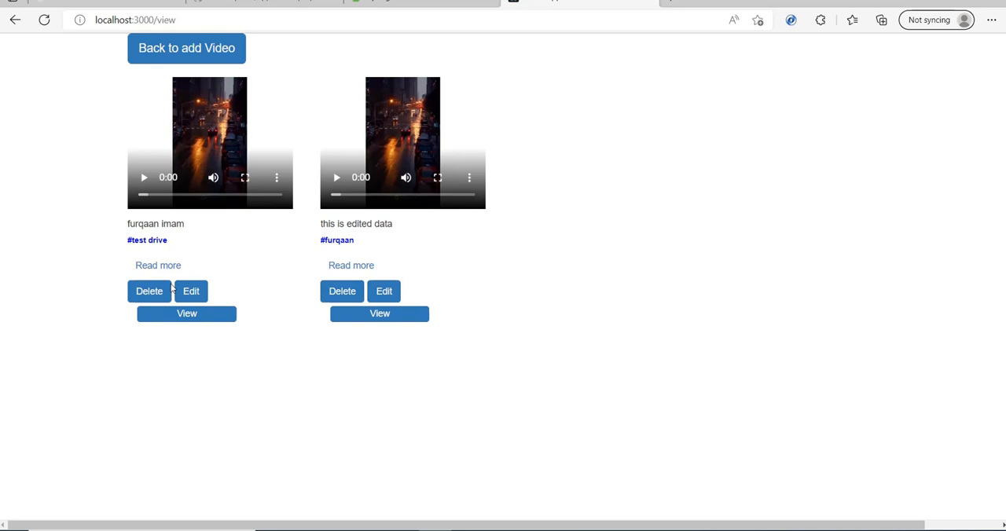
left_click(149, 291)
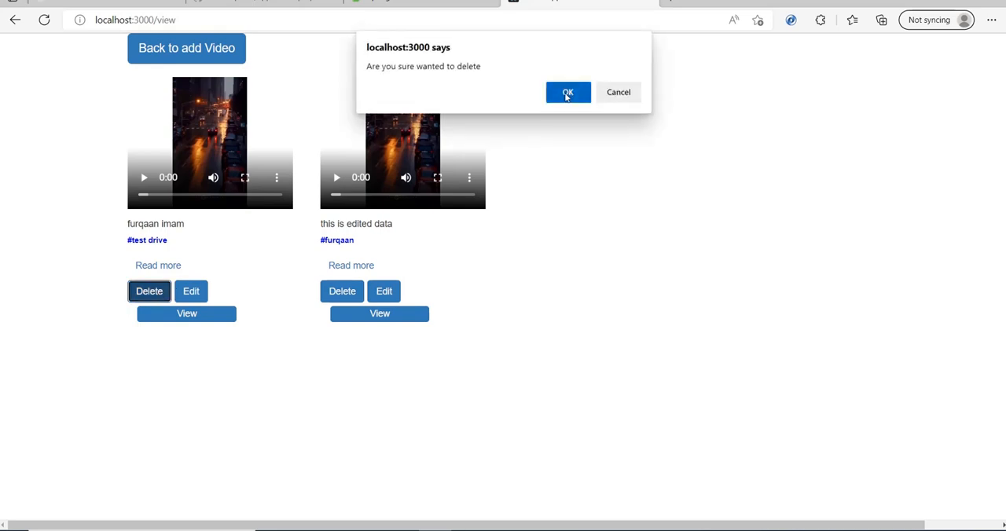
mouse_move(619, 92)
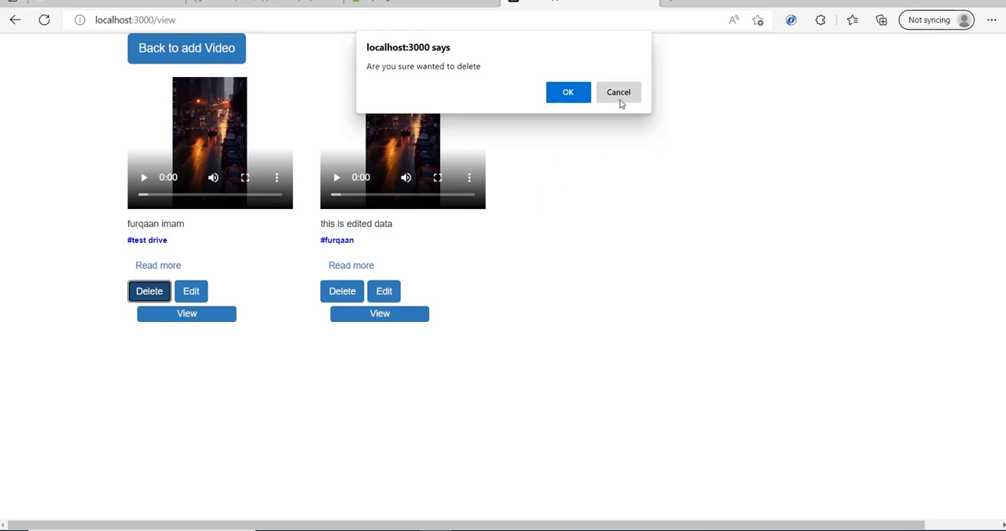
left_click(618, 92)
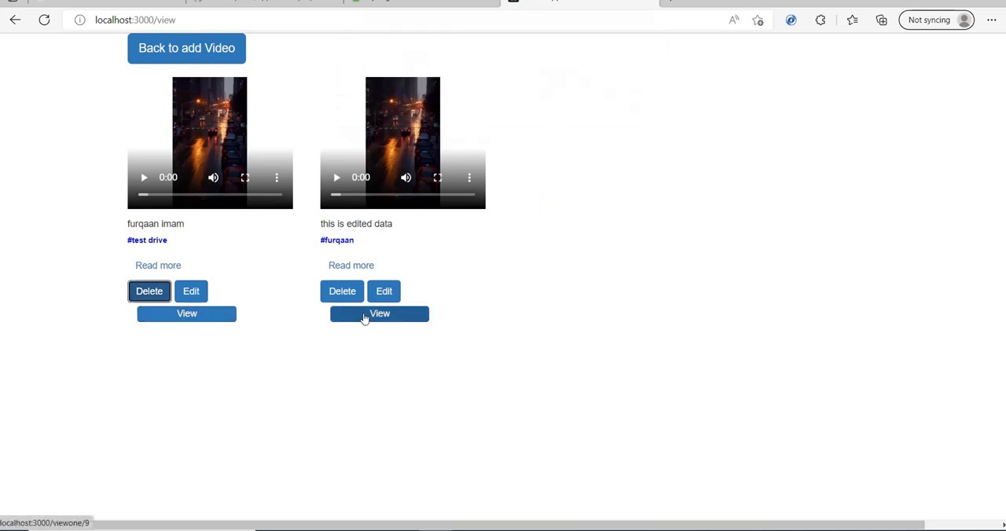
Step: View the second post's detail page and play then pause its video
left_click(380, 314)
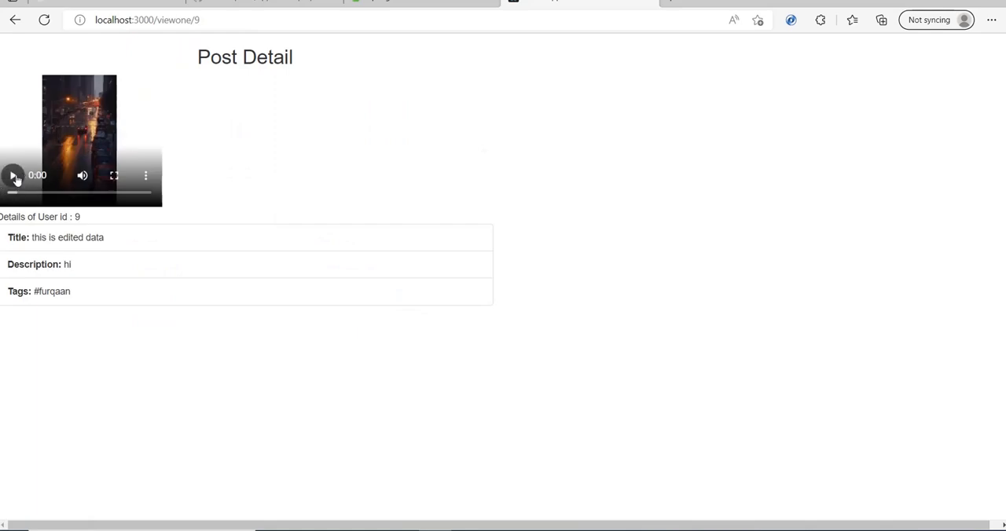
left_click(13, 175)
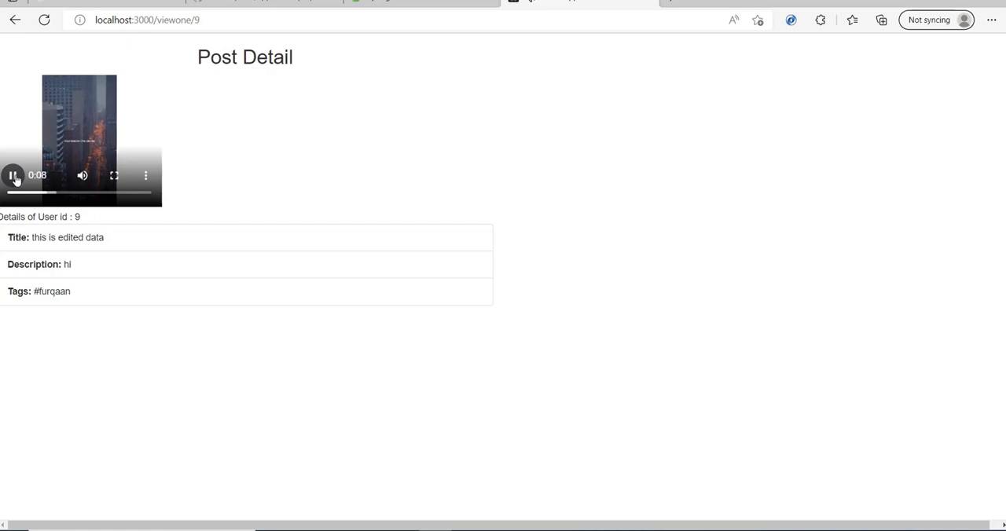
left_click(12, 175)
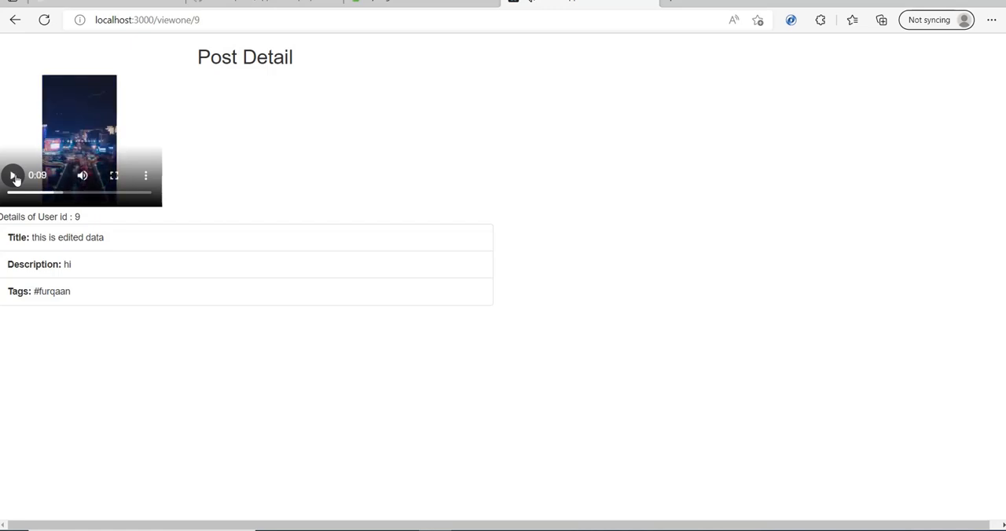
Step: Try the video full screen, then send it to picture-in-picture
left_click(114, 176)
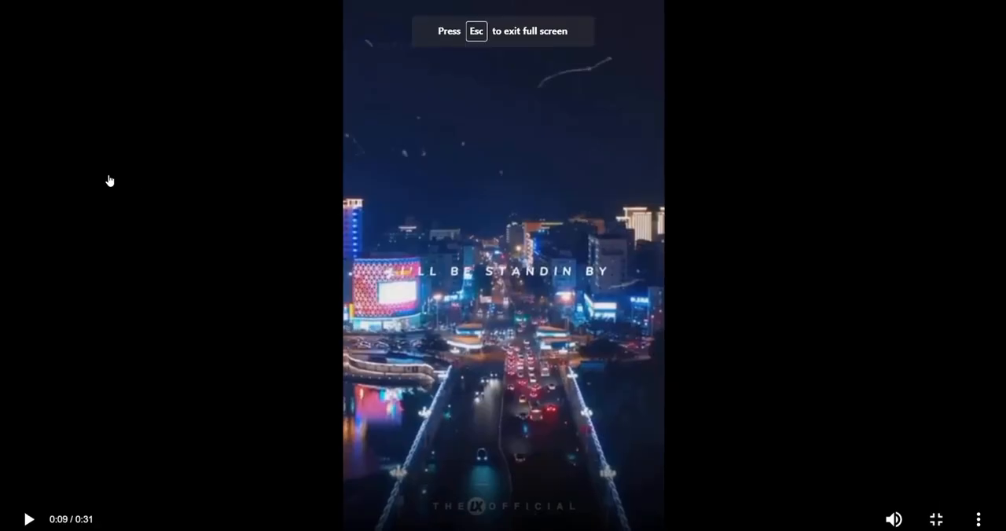
key("Escape")
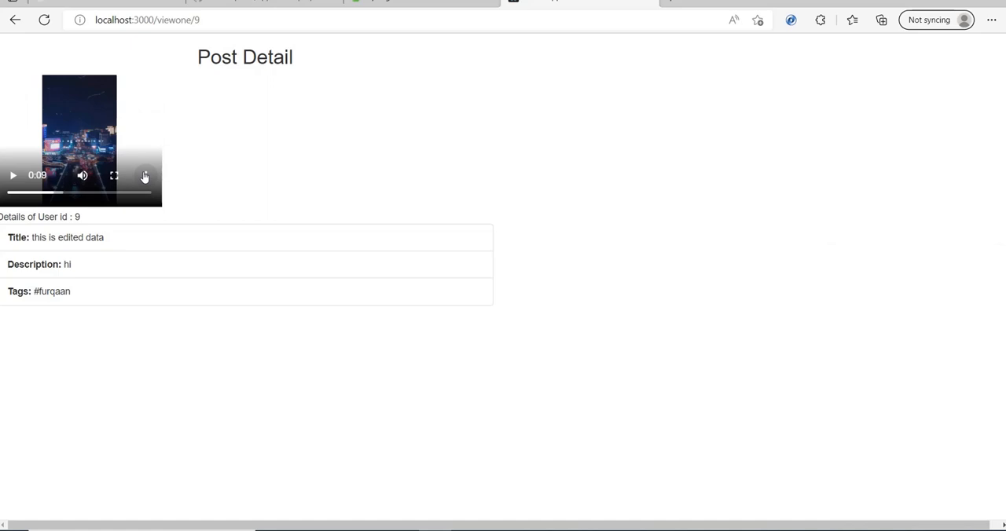
left_click(145, 175)
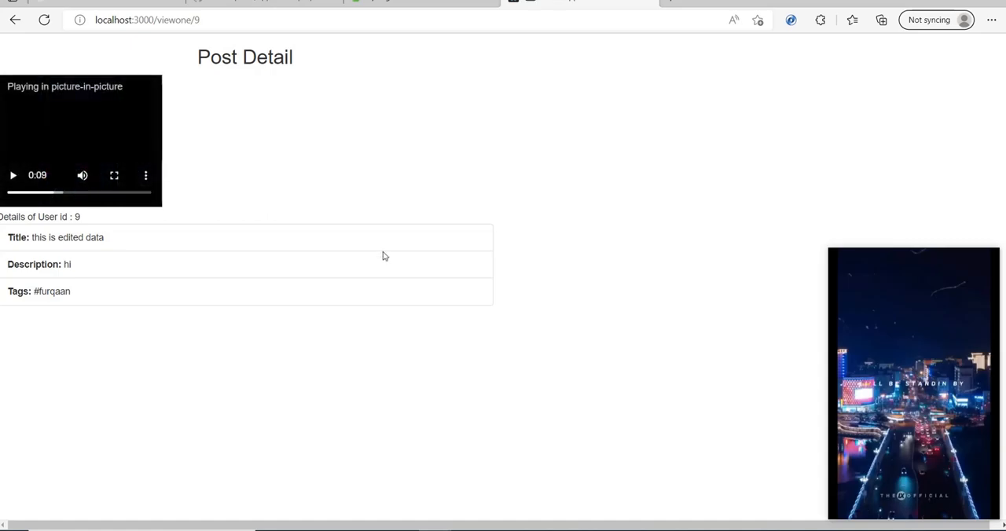
mouse_move(489, 416)
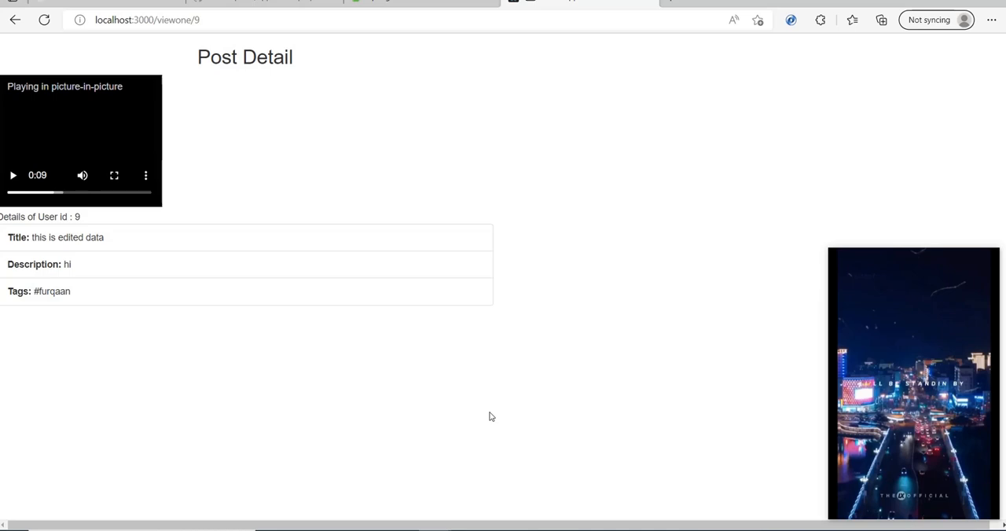
mouse_move(518, 406)
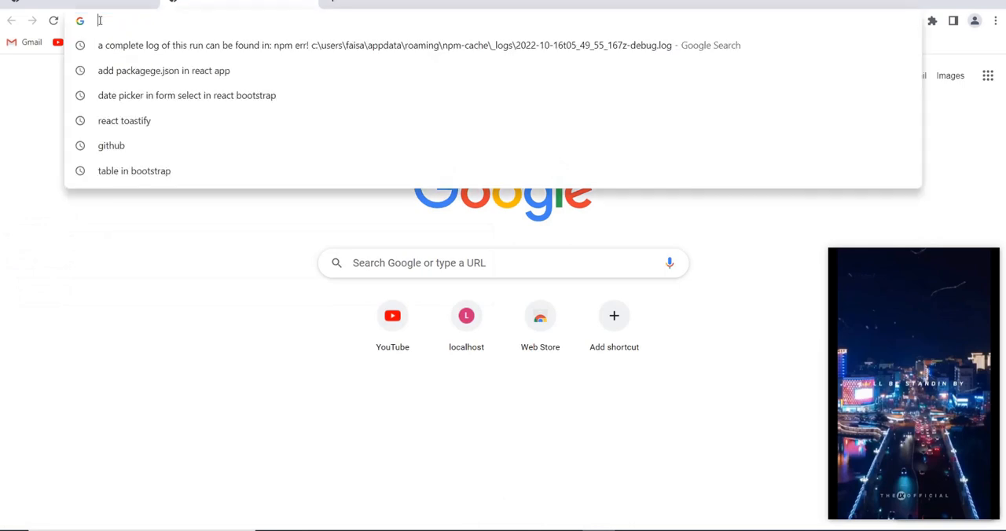
Step: Search 'spring initializer' and go to the Spring Initializr site at start.spring.io
type("so")
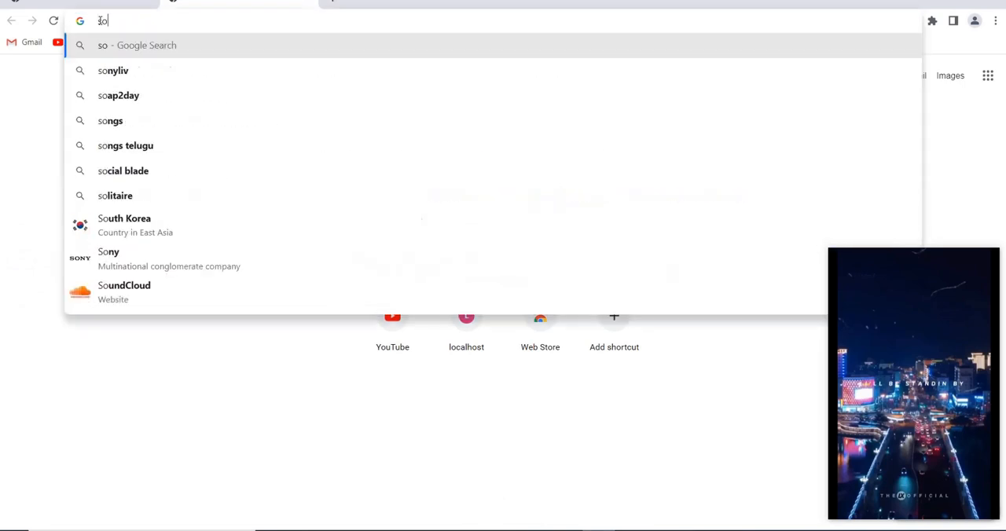
type("pring init")
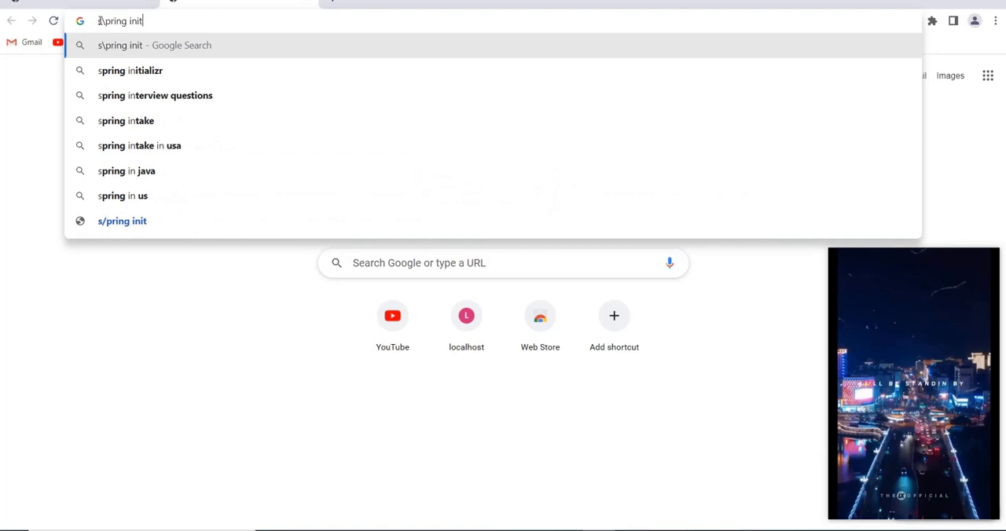
type("ializer")
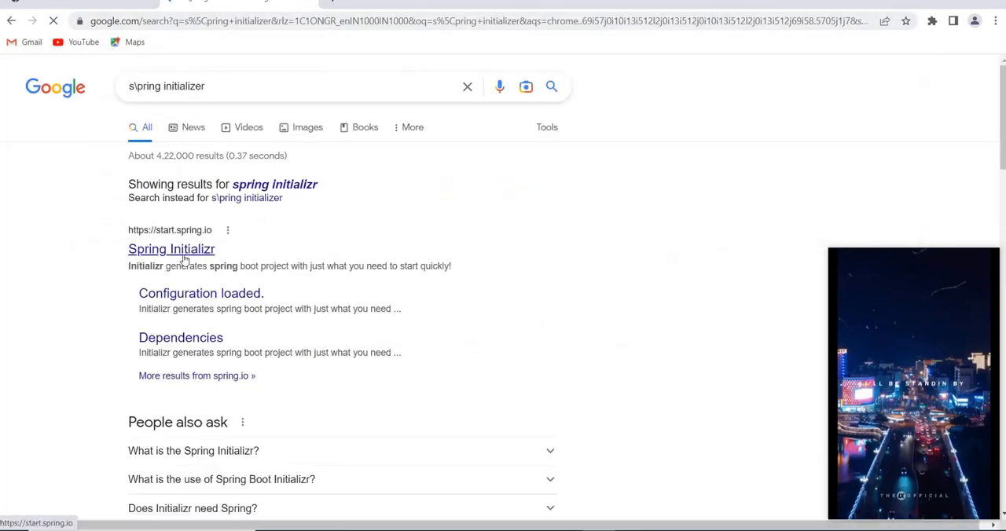
left_click(171, 249)
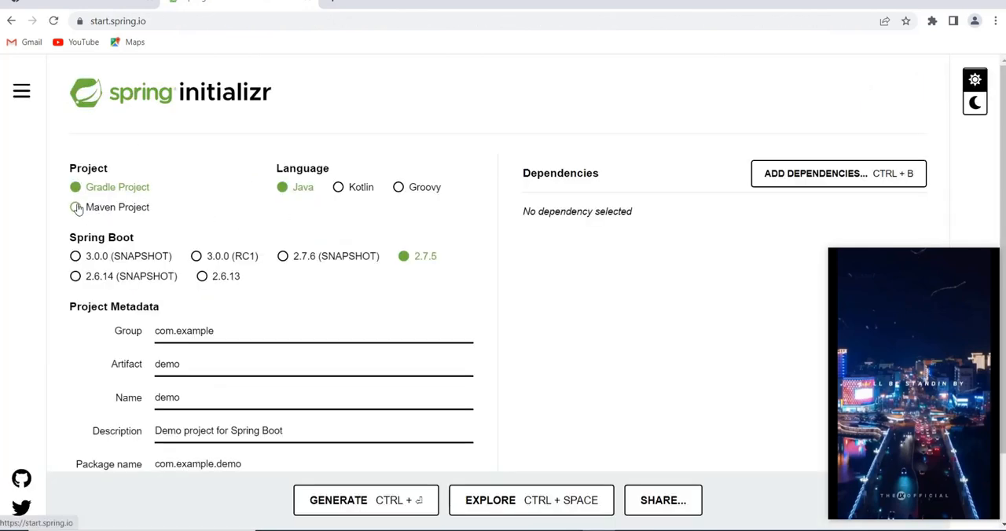
Step: Choose a Maven project and add the MySQL Driver dependency
left_click(75, 206)
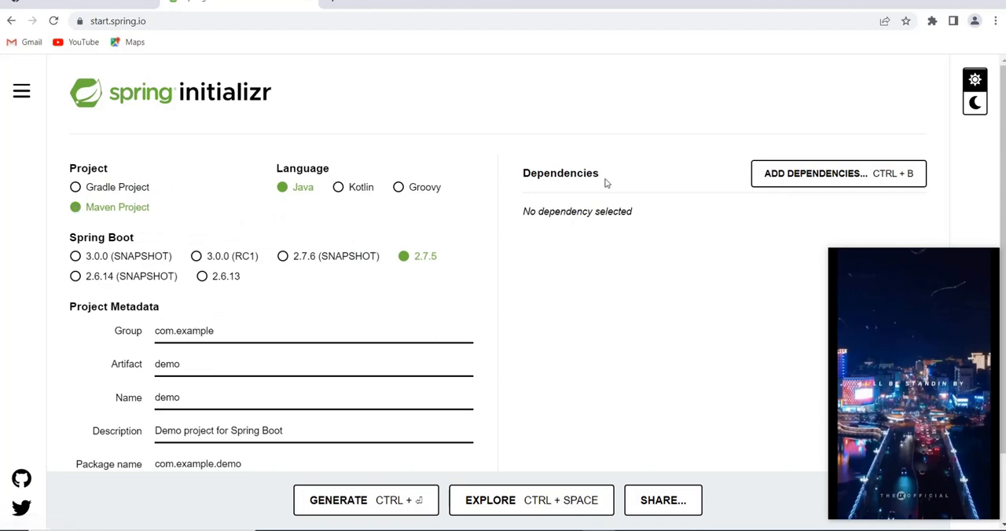
left_click(837, 174)
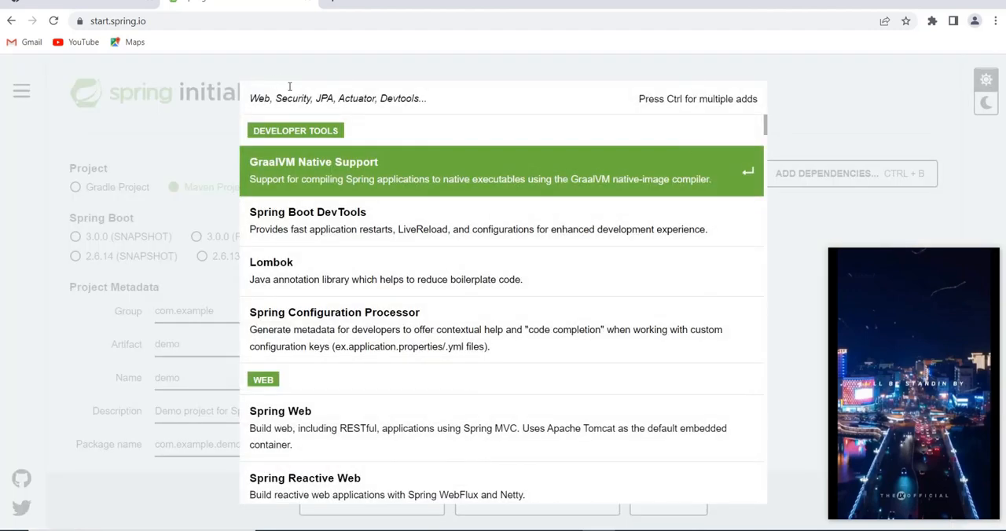
type("m")
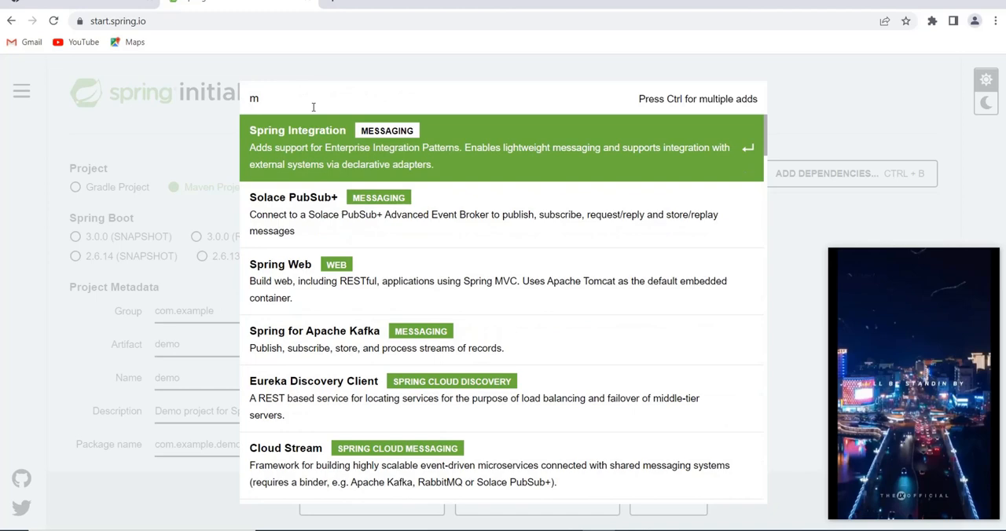
type("ysql")
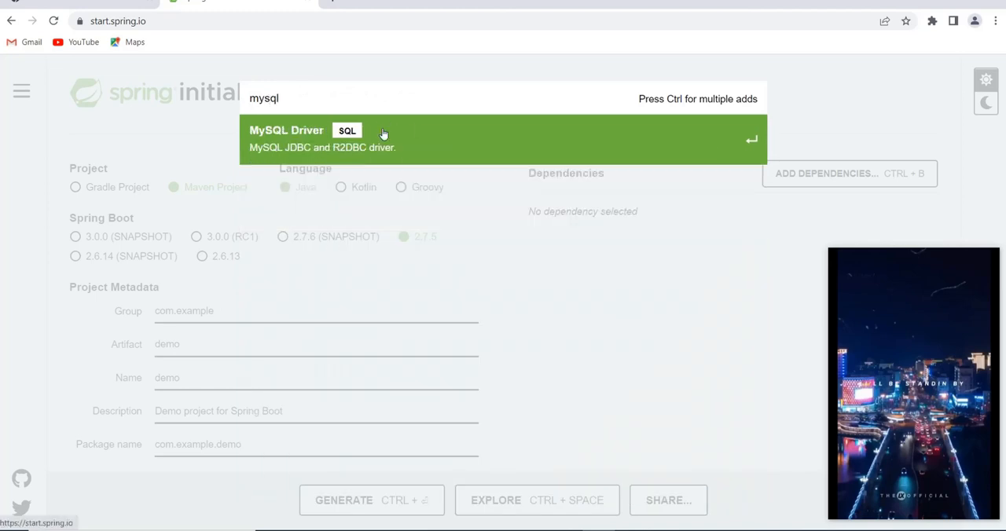
left_click(286, 140)
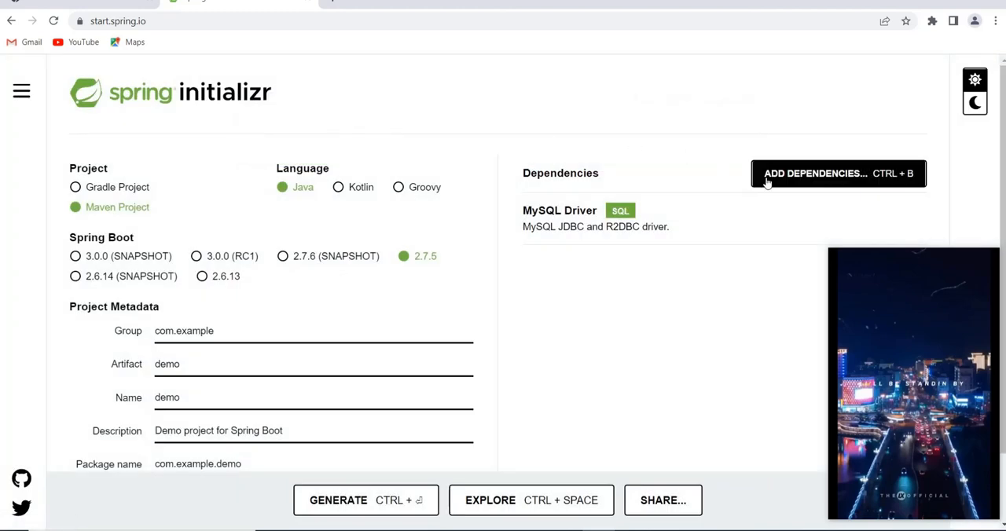
Step: Add the Spring Web, Spring Data JPA and Lombok dependencies
type("we")
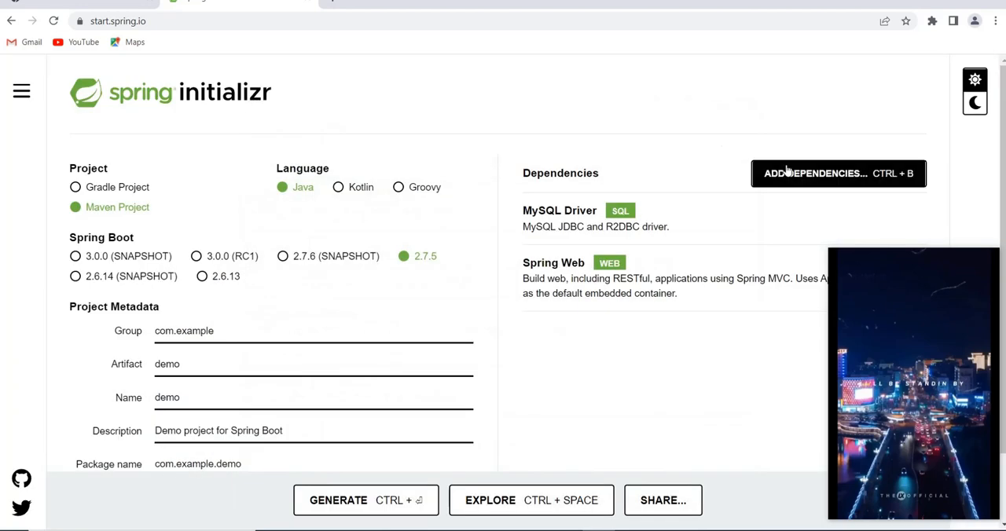
left_click(837, 173)
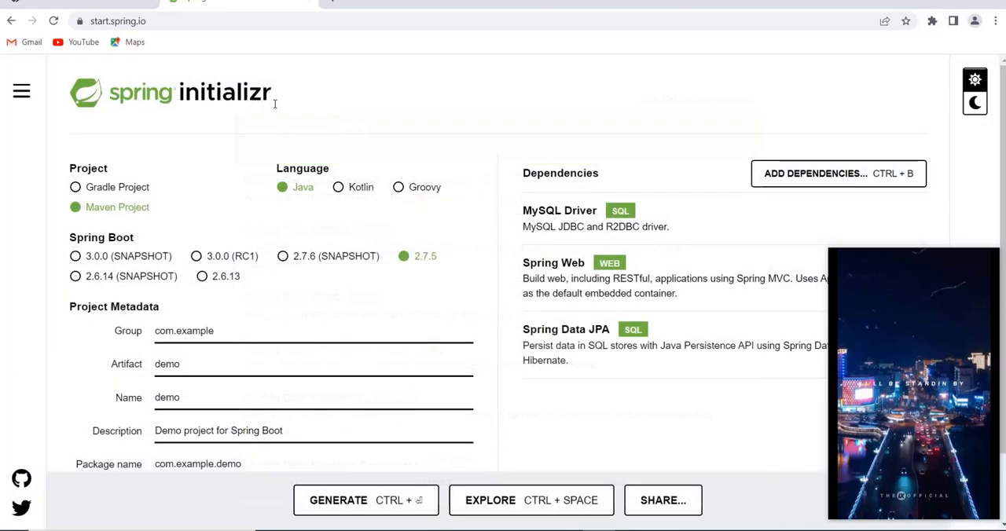
left_click(837, 173)
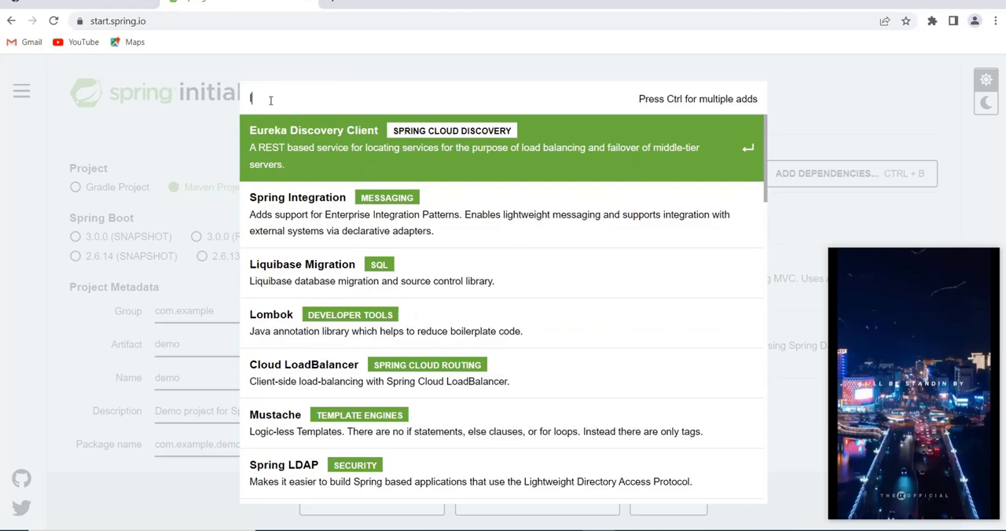
type("lom")
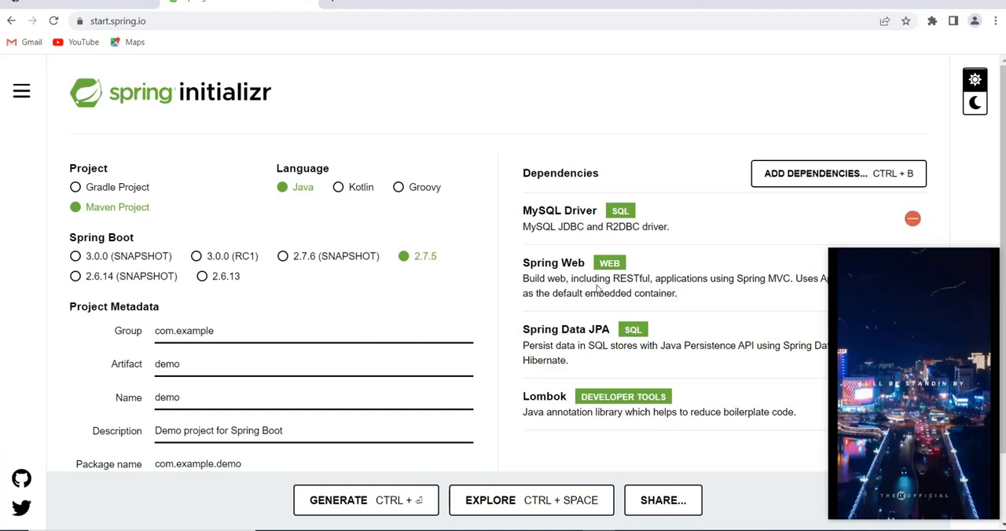
Step: Change the Group to com.uploadVideos, keeping Jar packaging, Java 17 and Spring Boot 2.7.5
key("Backspace")
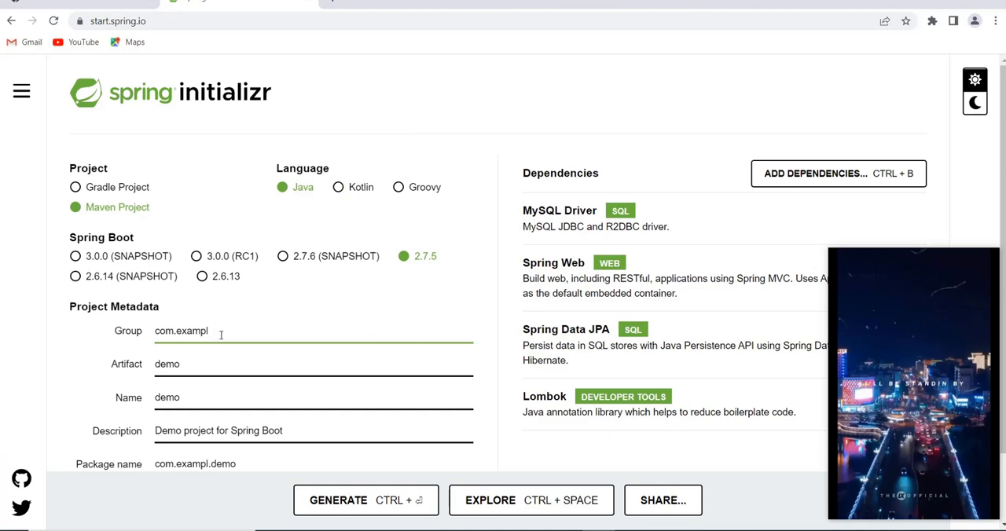
key("BackSpace")
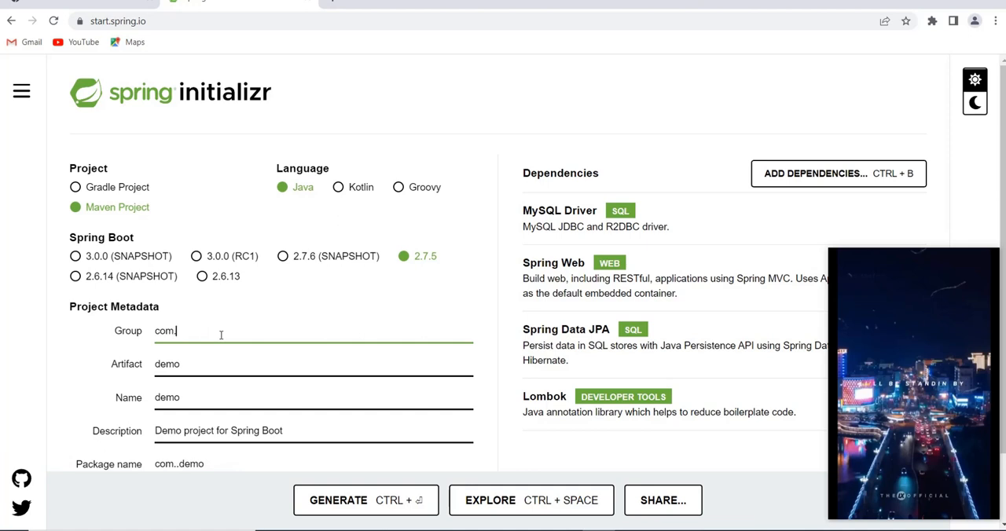
type("uploadVideos")
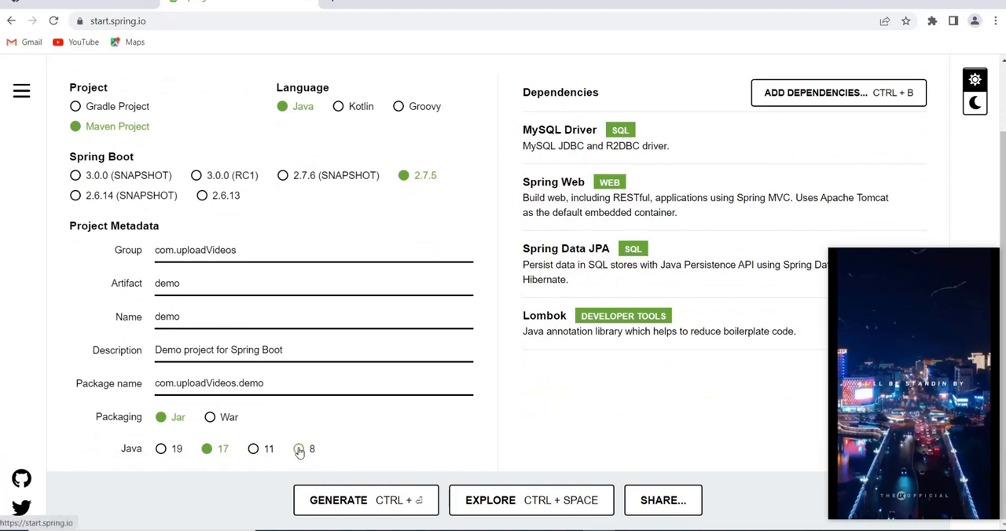
left_click(298, 448)
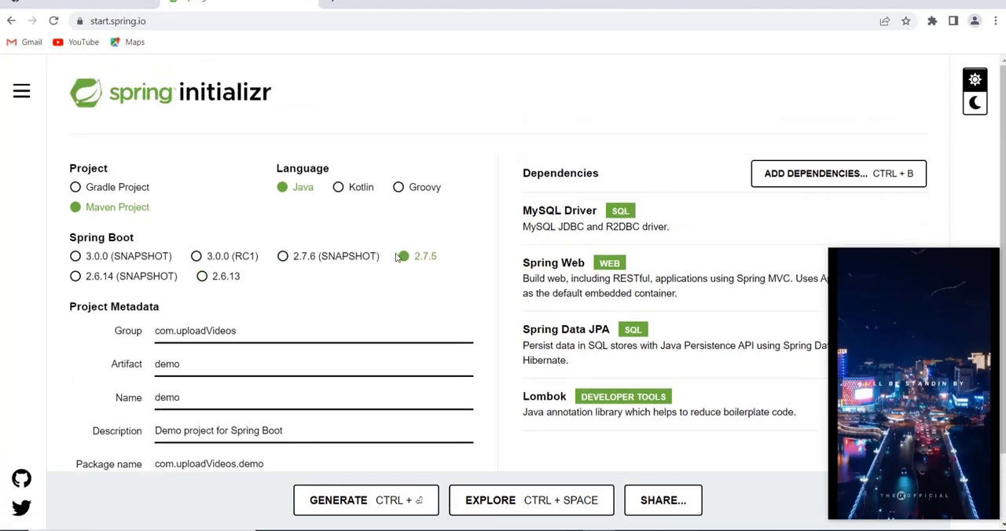
left_click(403, 257)
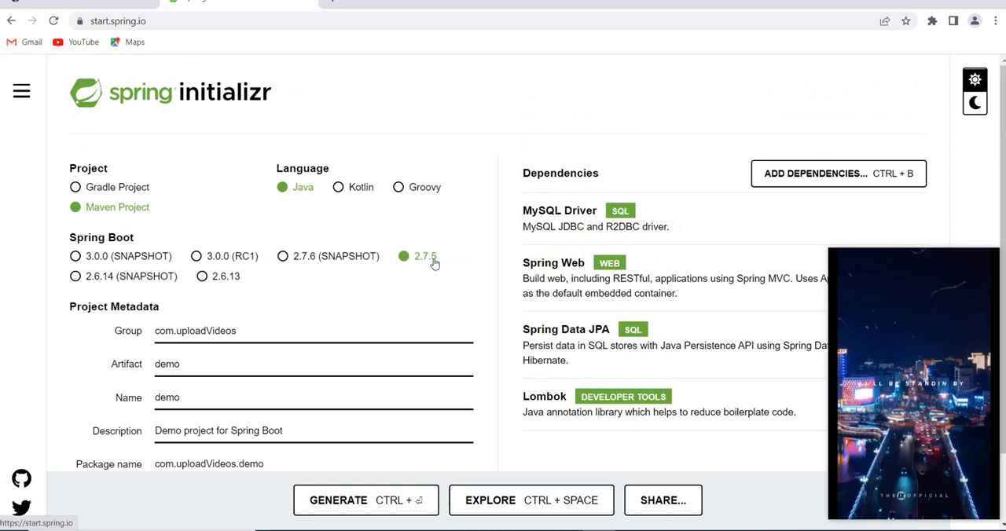
mouse_move(430, 267)
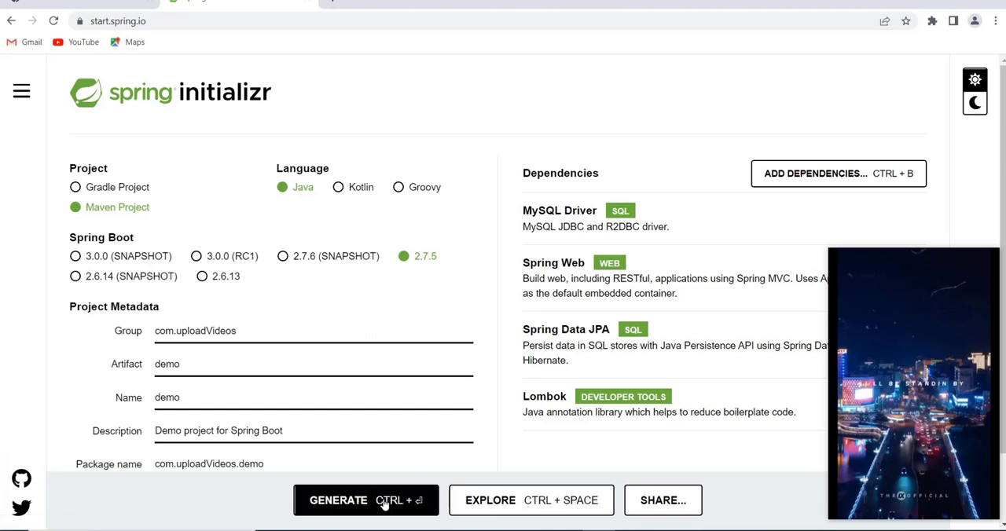
Step: Generate the project and download it as demo.zip
left_click(365, 500)
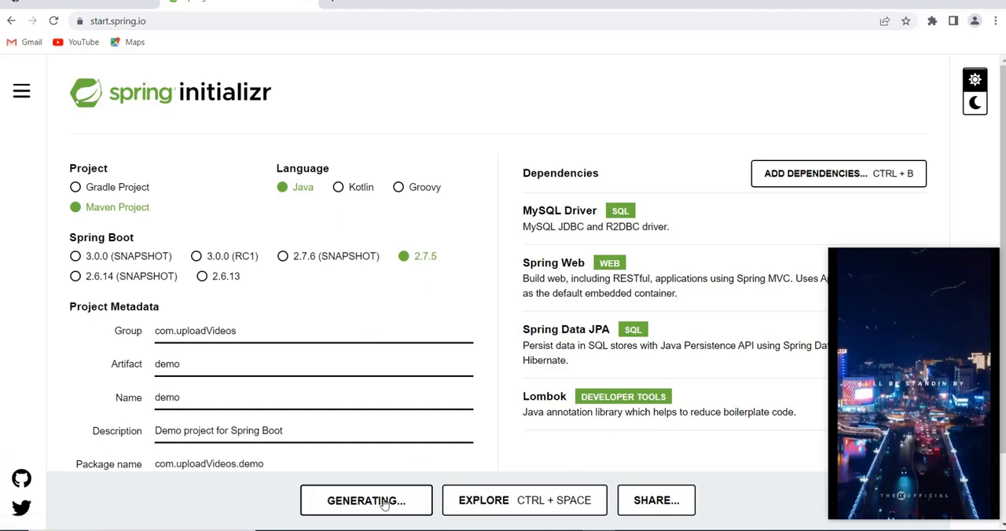
left_click(365, 501)
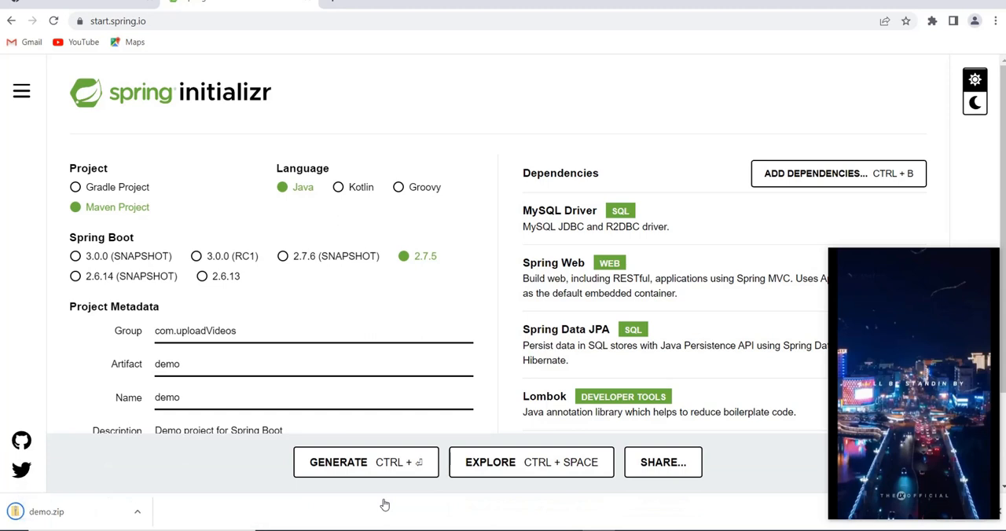
mouse_move(359, 526)
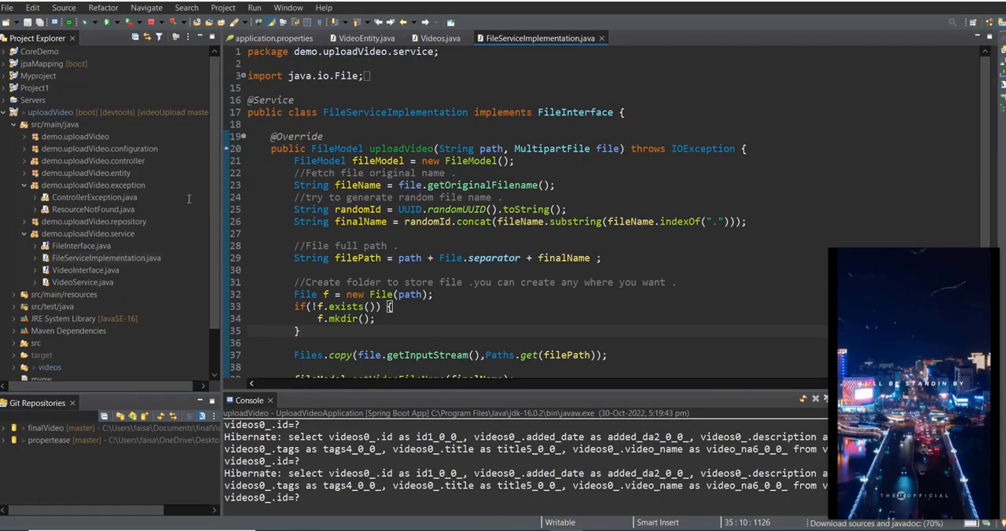
Step: Review Eclipse's File menu Import/Export options before switching to File Explorer
left_click(8, 7)
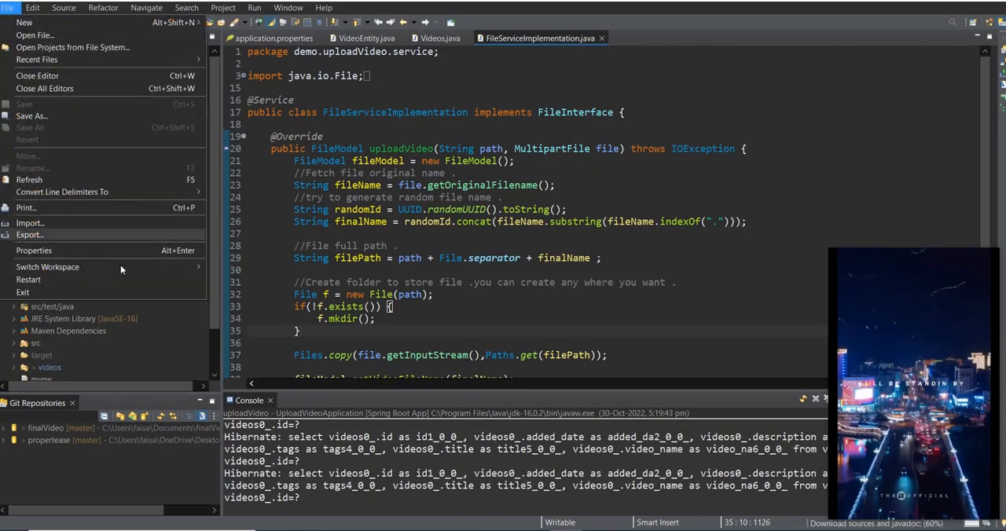
mouse_move(97, 235)
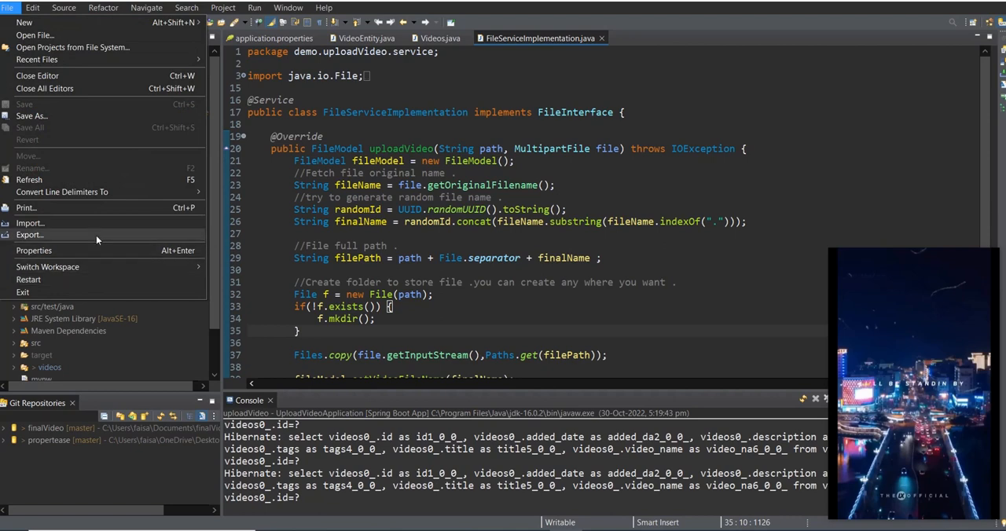
left_click(30, 223)
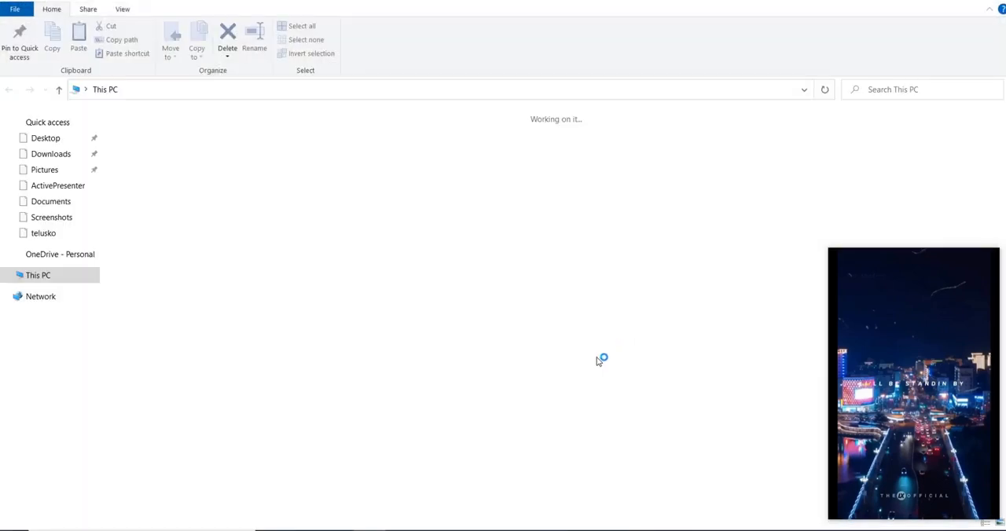
Step: Go to Downloads and select the demo.zip archive
left_click(50, 153)
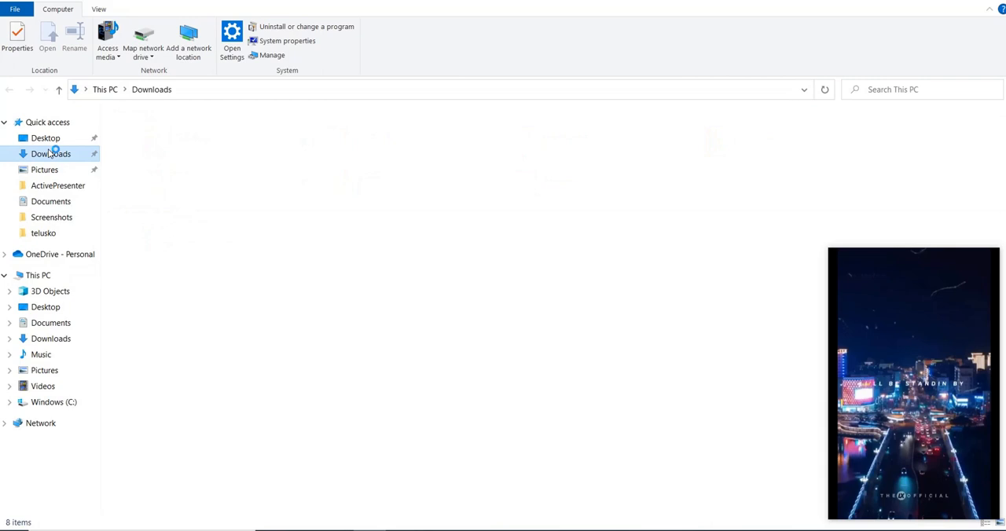
left_click(51, 153)
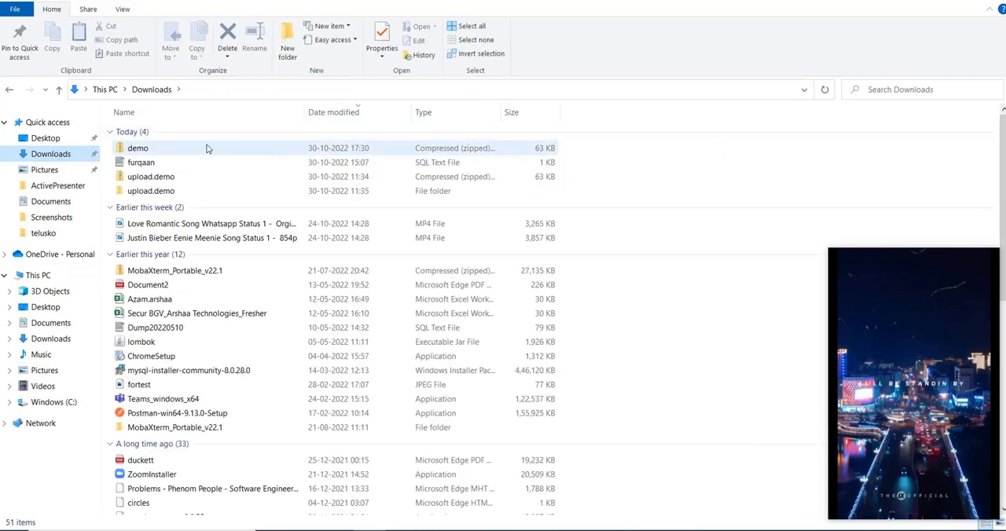
right_click(209, 148)
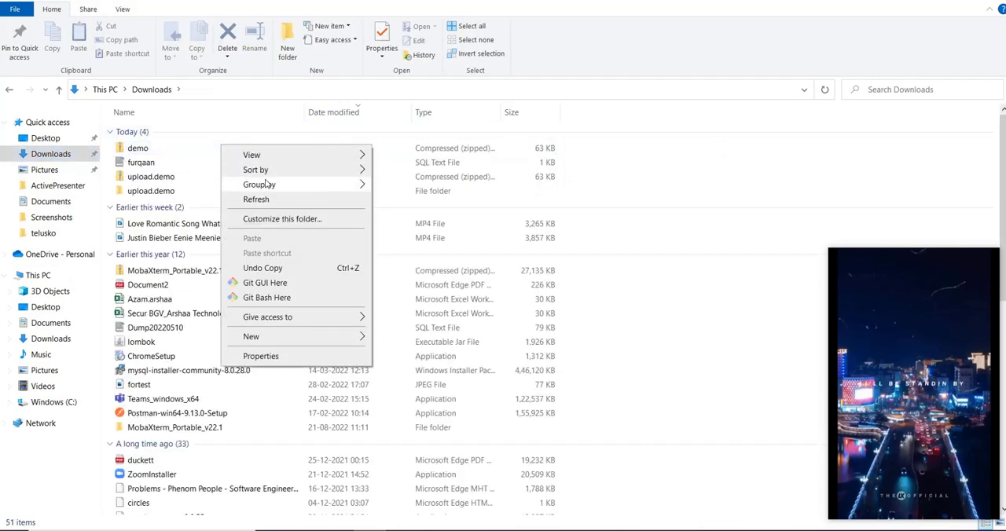
left_click(138, 147)
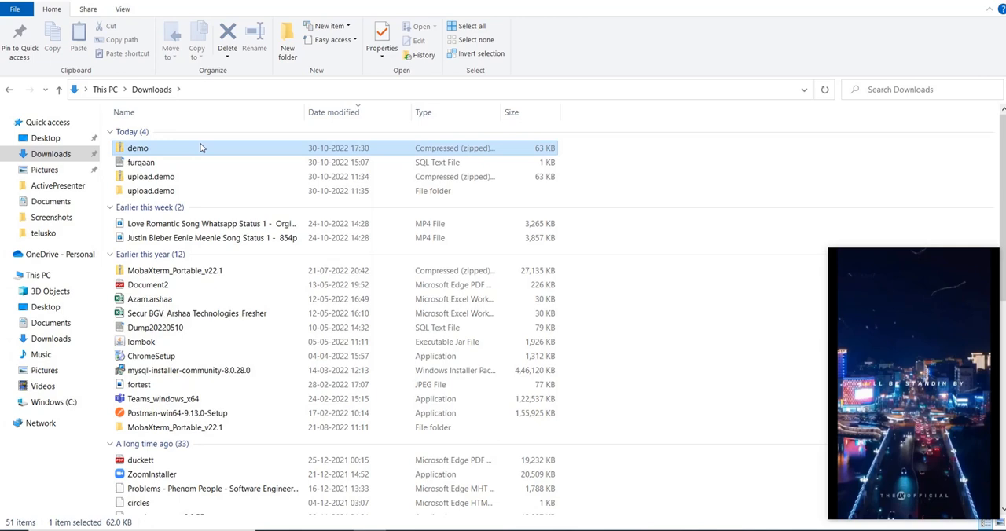
Step: Extract All from demo.zip into the demo folder in Downloads
right_click(138, 148)
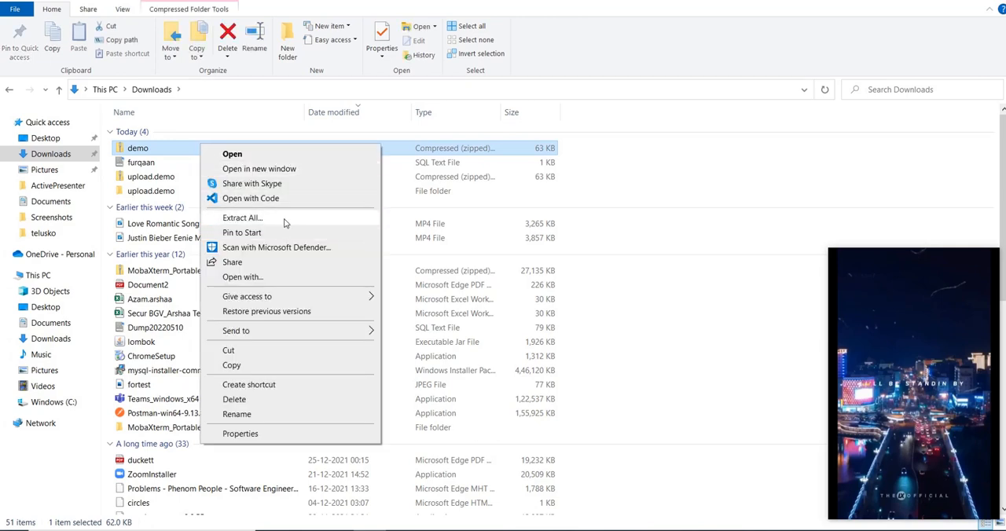
left_click(242, 218)
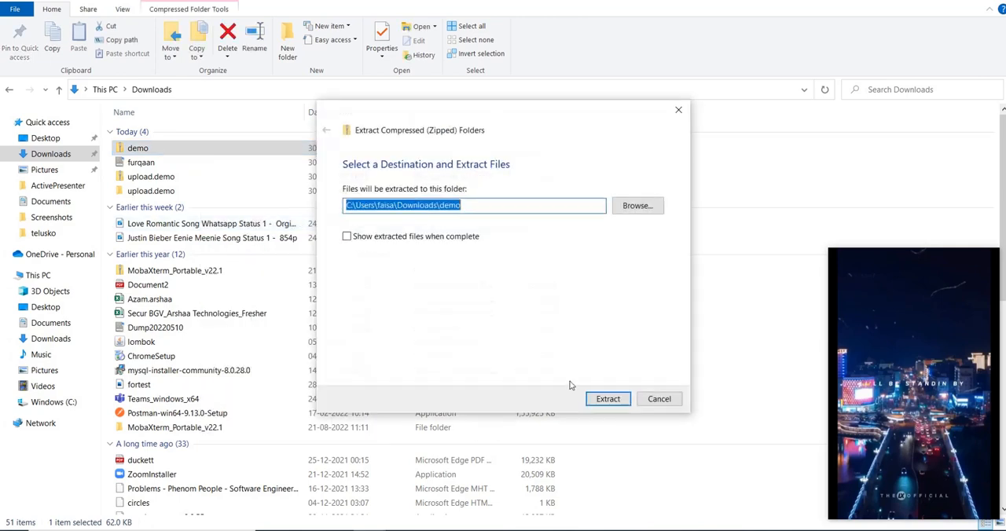
mouse_move(608, 399)
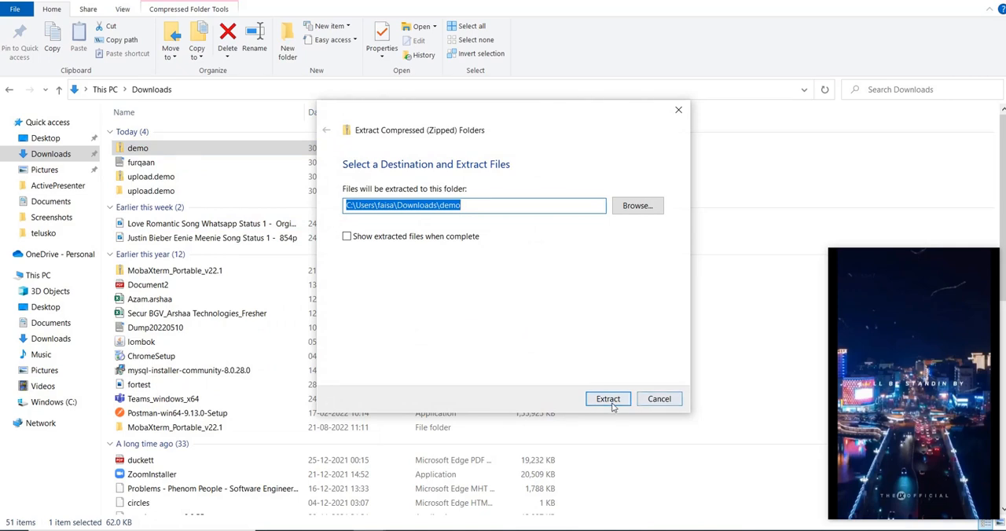
left_click(608, 399)
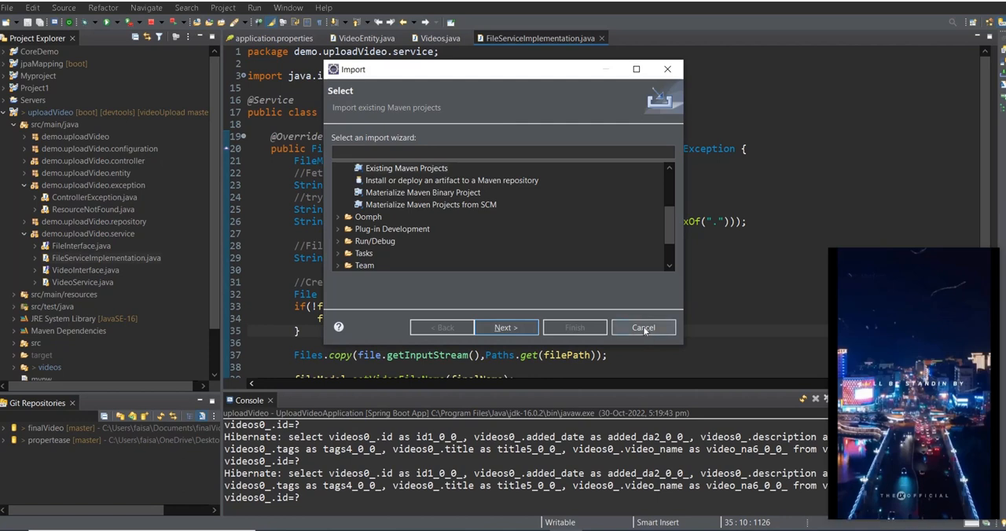
Step: Start Eclipse's Existing Maven Projects import wizard and begin browsing for the root folder
left_click(643, 327)
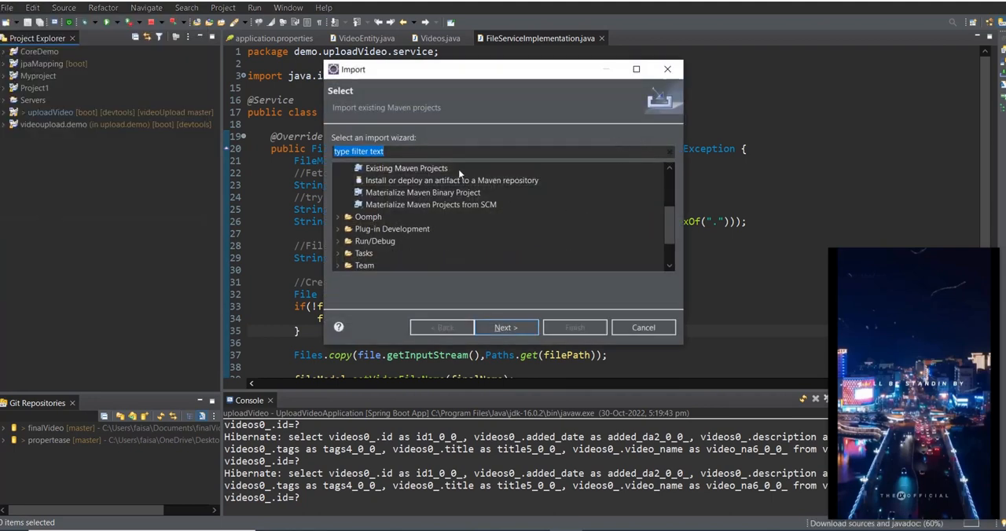
left_click(506, 328)
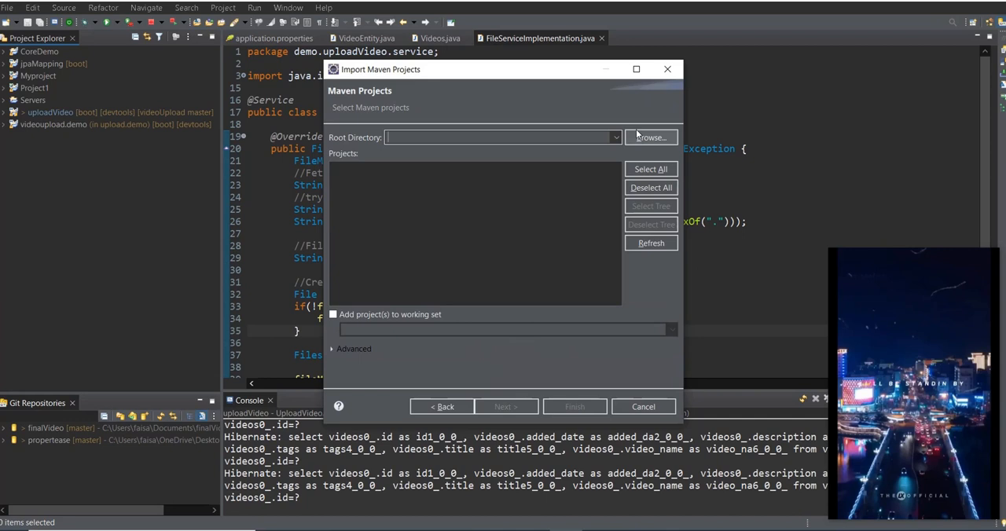
left_click(650, 136)
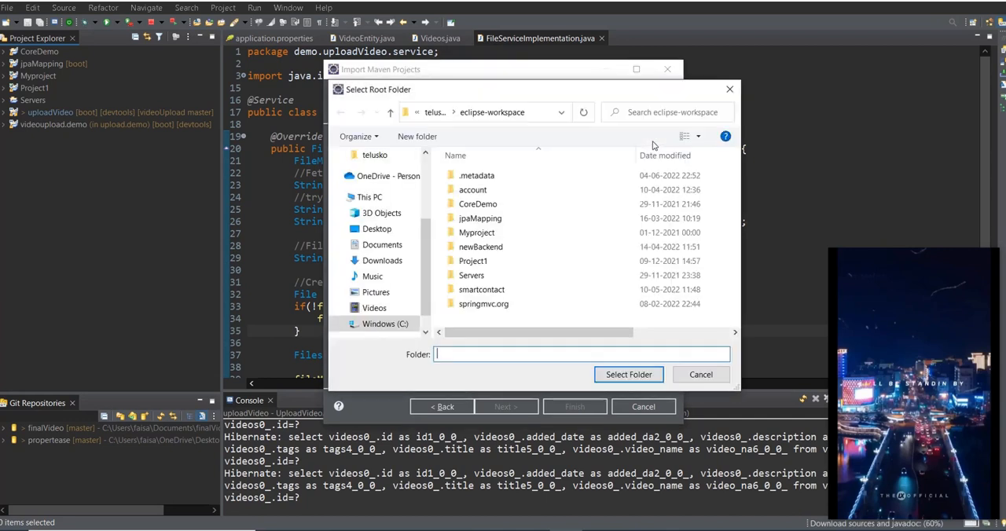
Step: Navigate This PC through Desktop into Downloads where the demo folder sits
left_click(377, 229)
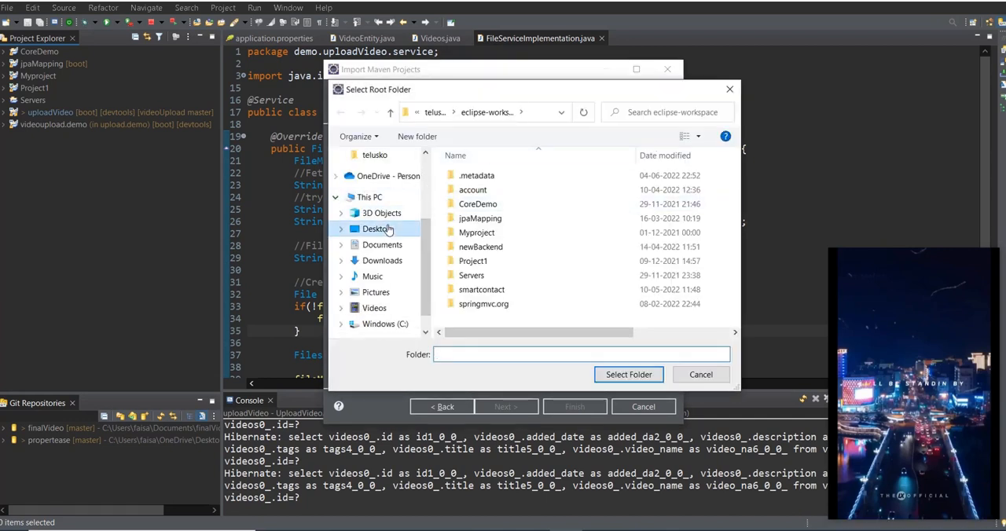
left_click(376, 229)
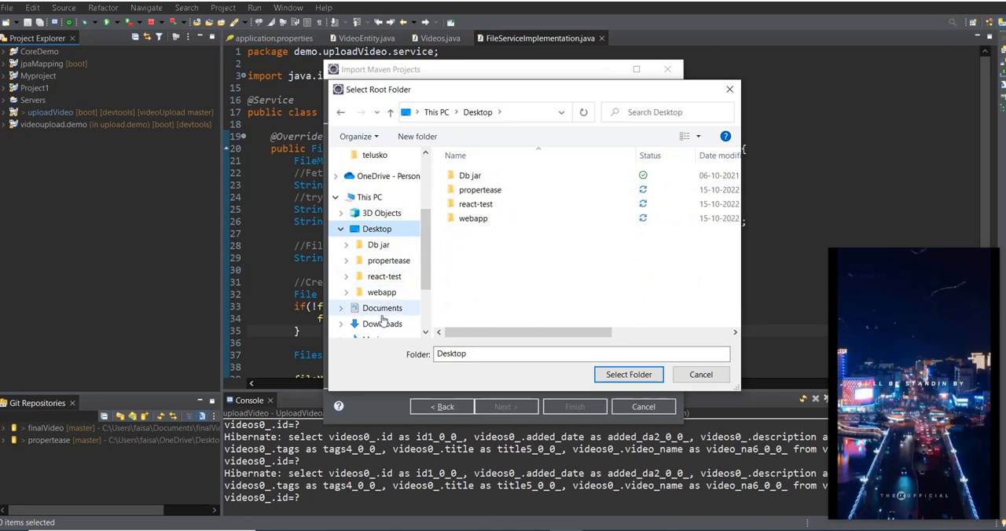
left_click(372, 328)
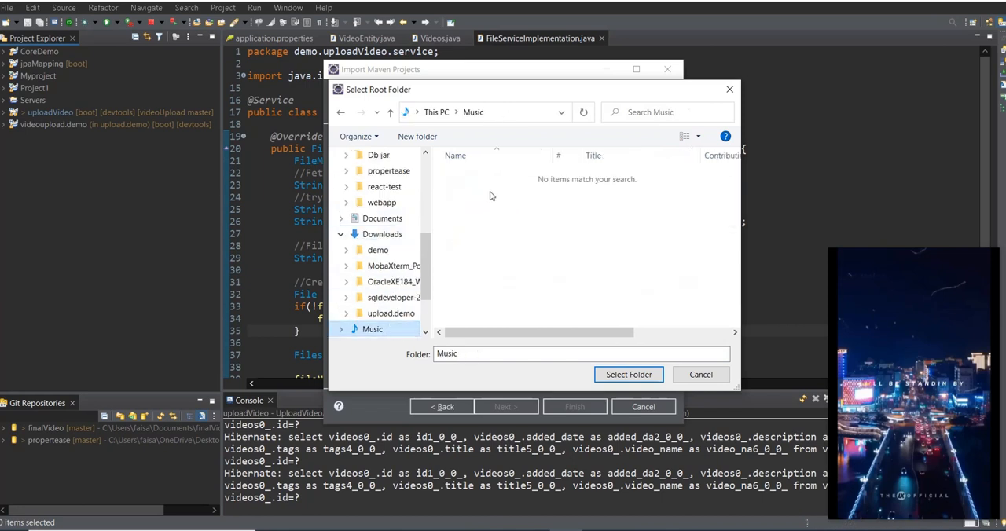